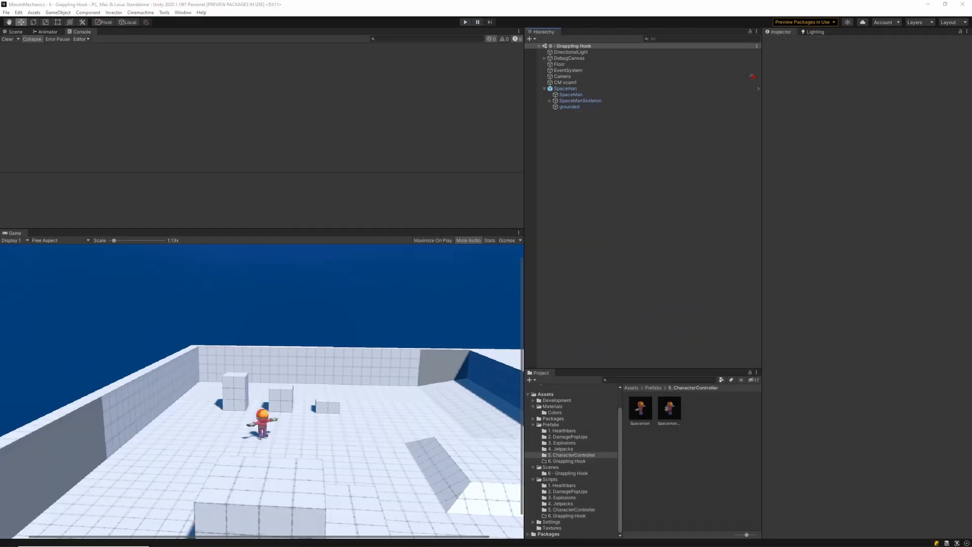
mouse_move(680, 206)
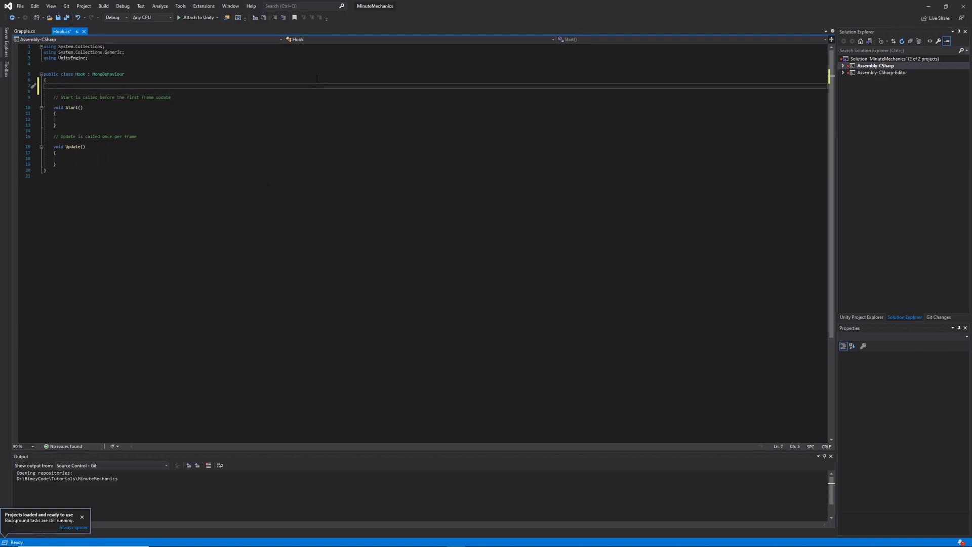
Declare a serialized float hookForce = 25f and Grapple, Rigidbody and LineRenderer fields in Hook.
type("[SerializeField]")
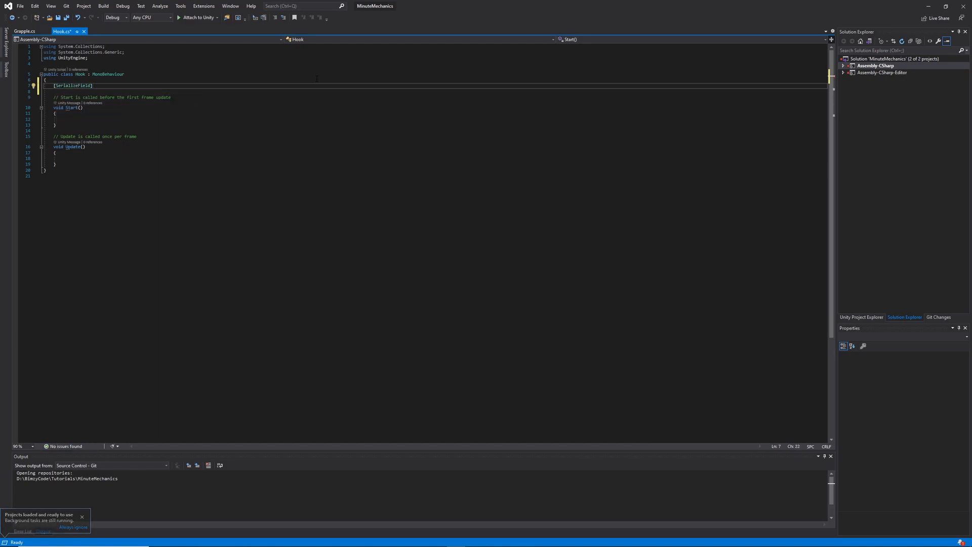
type("float h")
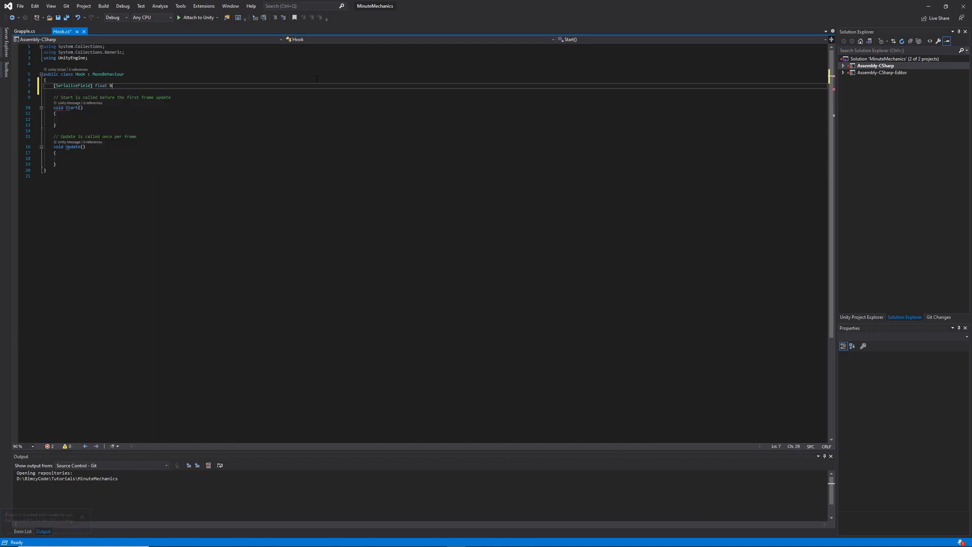
type("ookForce = 25f;")
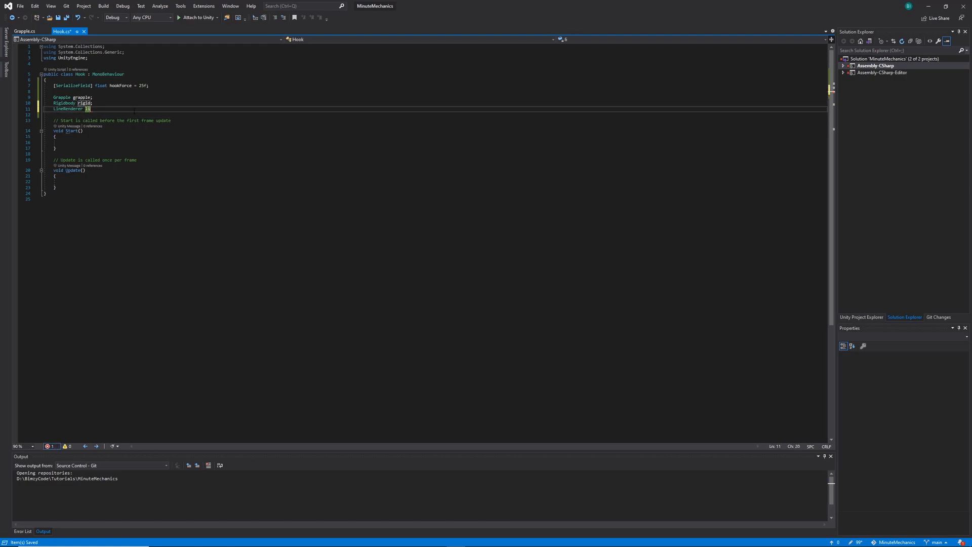
type("lineRenderer;")
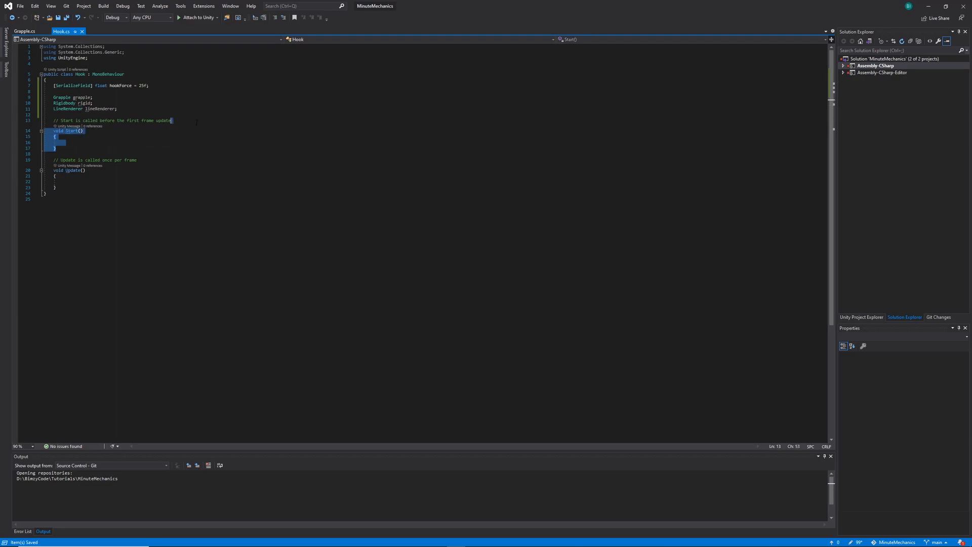
Replace Start with Initialize(Grapple grapple, Transform shootTransform) that sets forward to shootTransform.forward.
key("Delete")
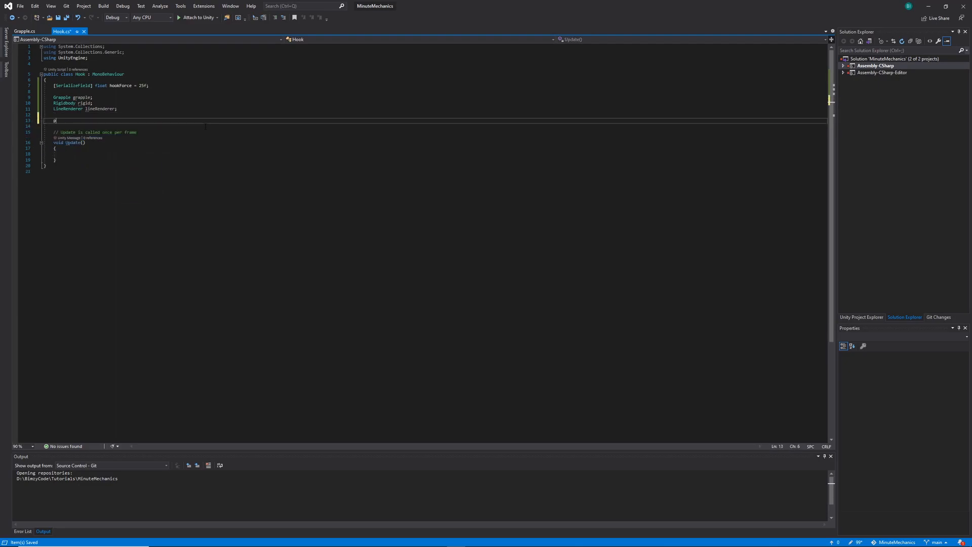
type("public void Initialize(")
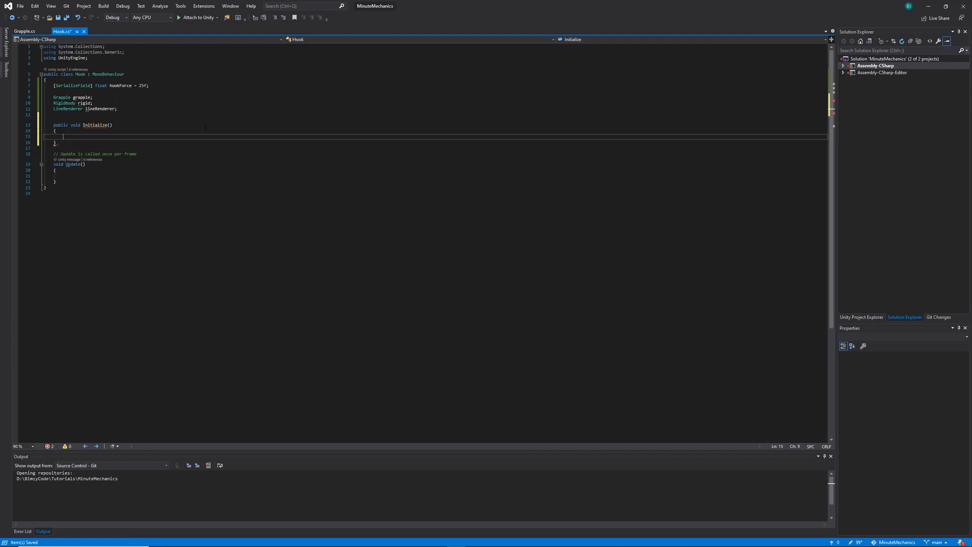
type("Grapple grapple")
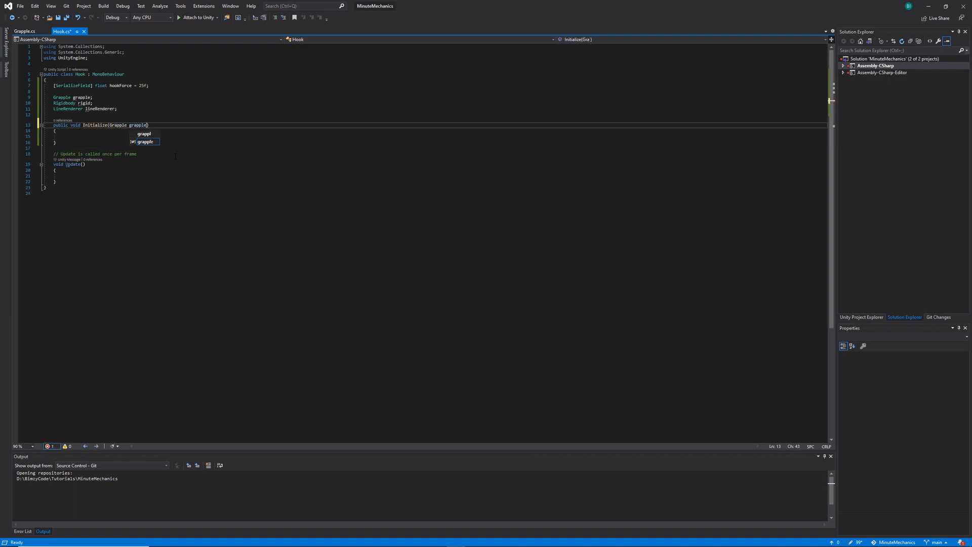
type(", Transform shootTransform")
left_click(437, 136)
type("transform.forward =")
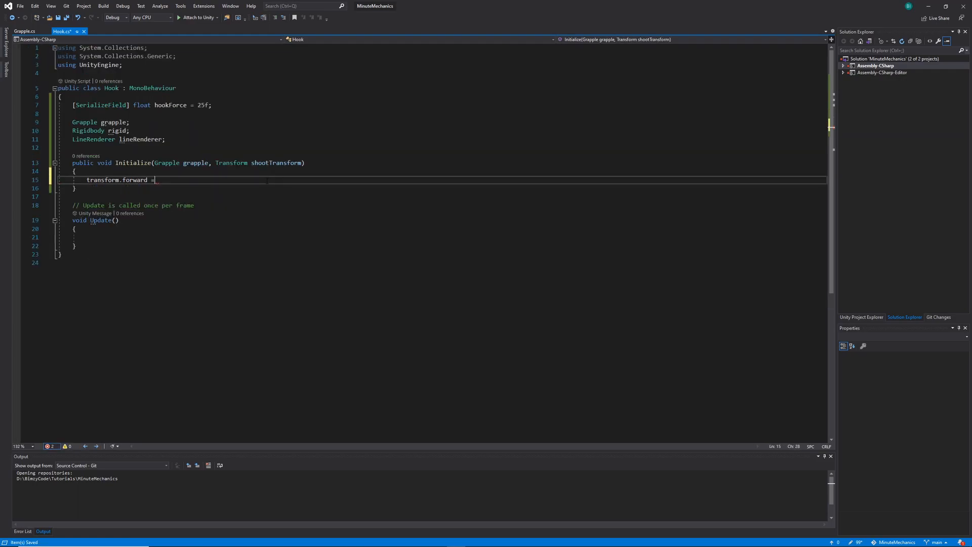
type("shoot")
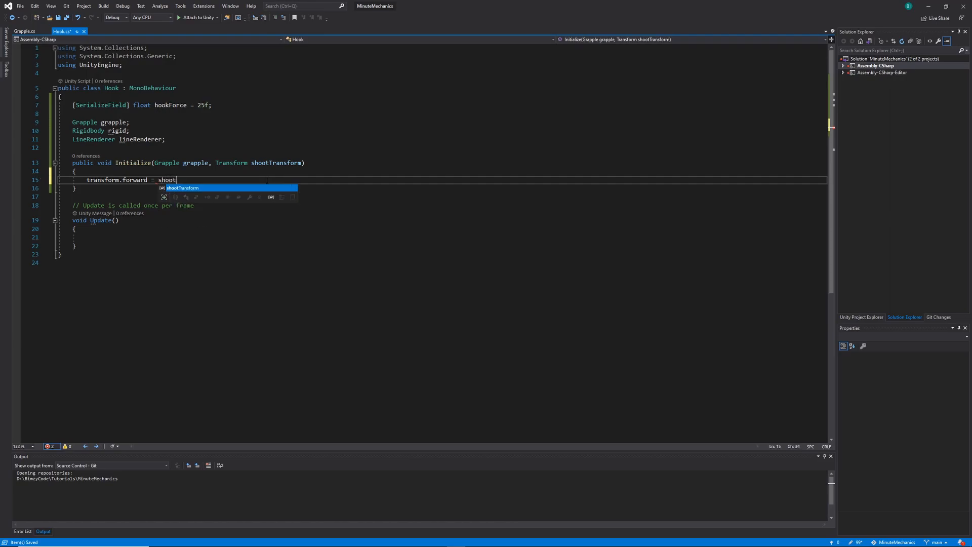
type("Transform.for")
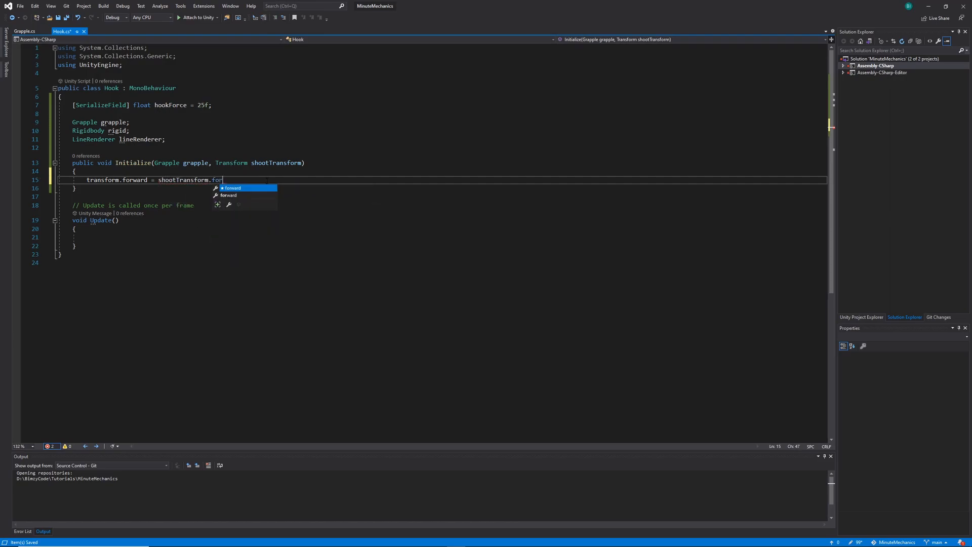
key("Enter")
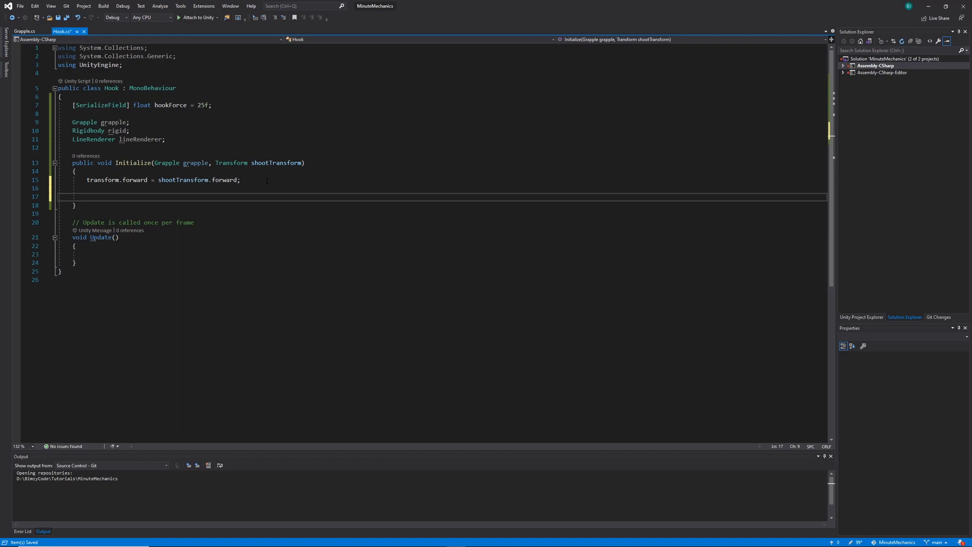
Store grapple and the Rigidbody, then AddForce along transform.forward times hookForce as an impulse.
type("thi")
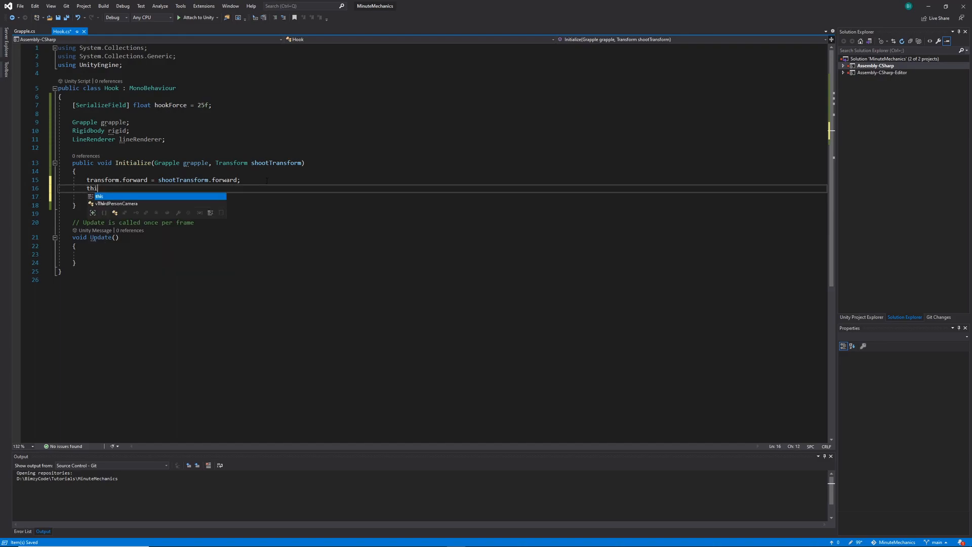
type(".grapple = grapple;")
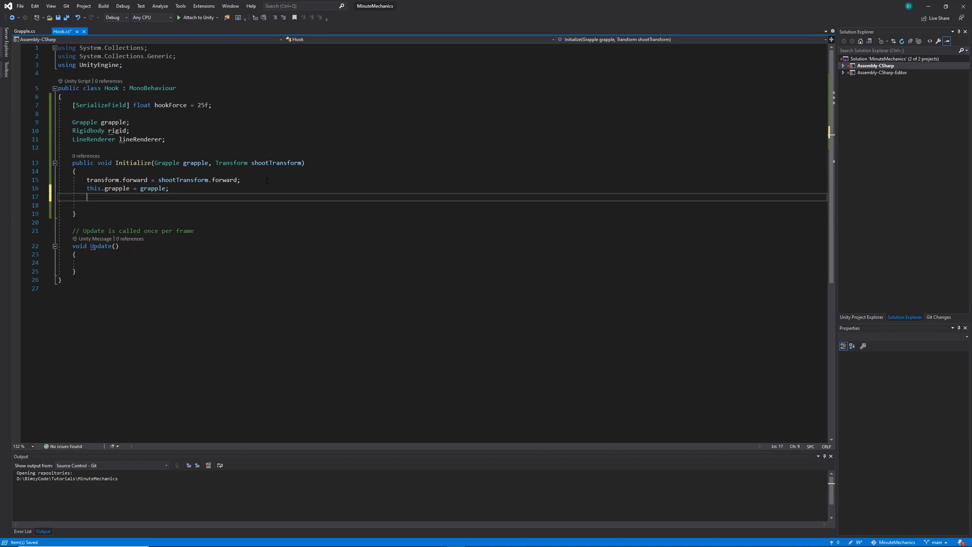
type("rigid = GetComponent<Rigidbody>();")
type("lineRenderer = GetComponent<LineRenderer>();")
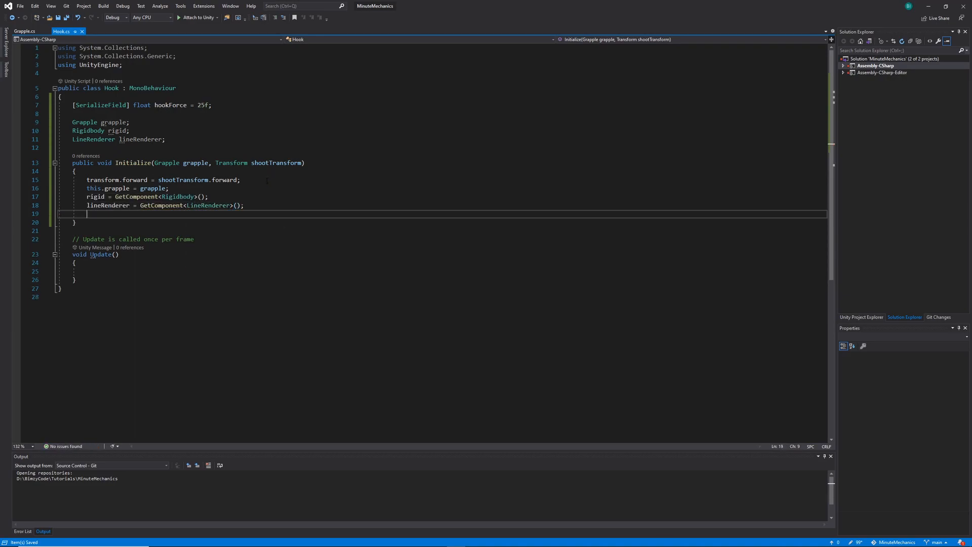
type("rigid")
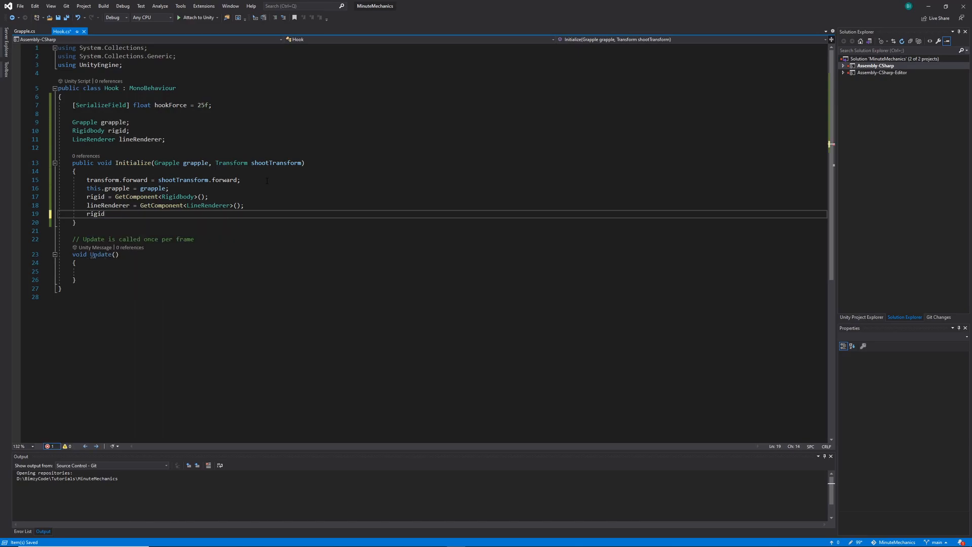
type(".Ad")
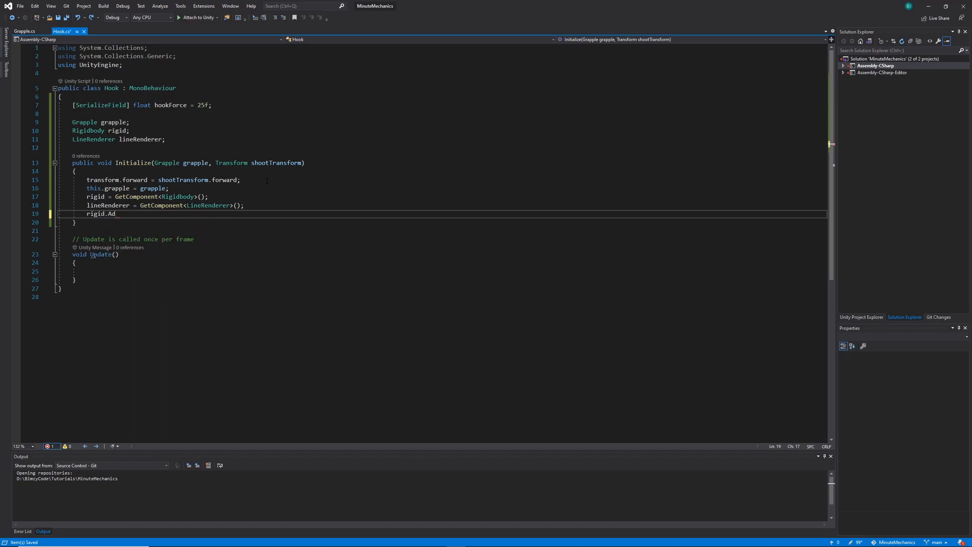
type("dForce(transform.forward * );")
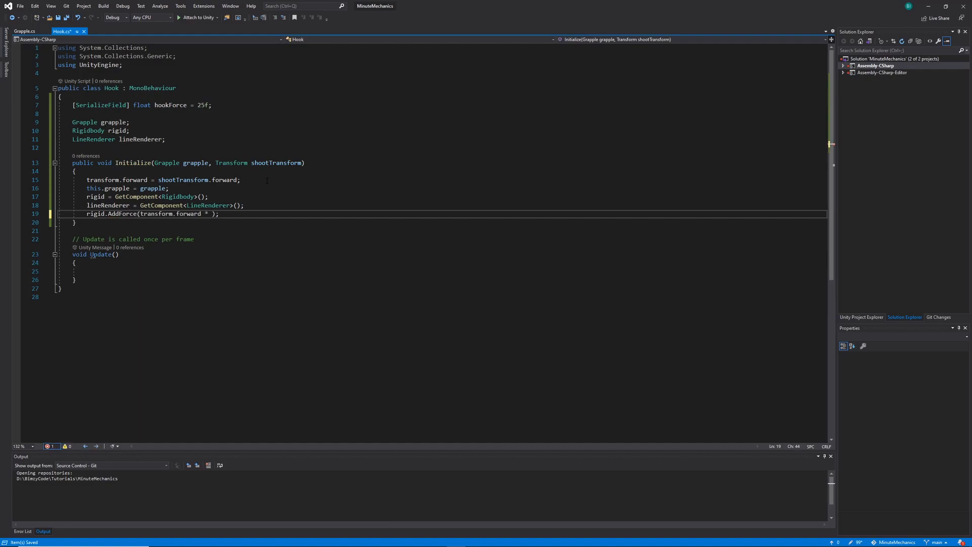
type("hookForce")
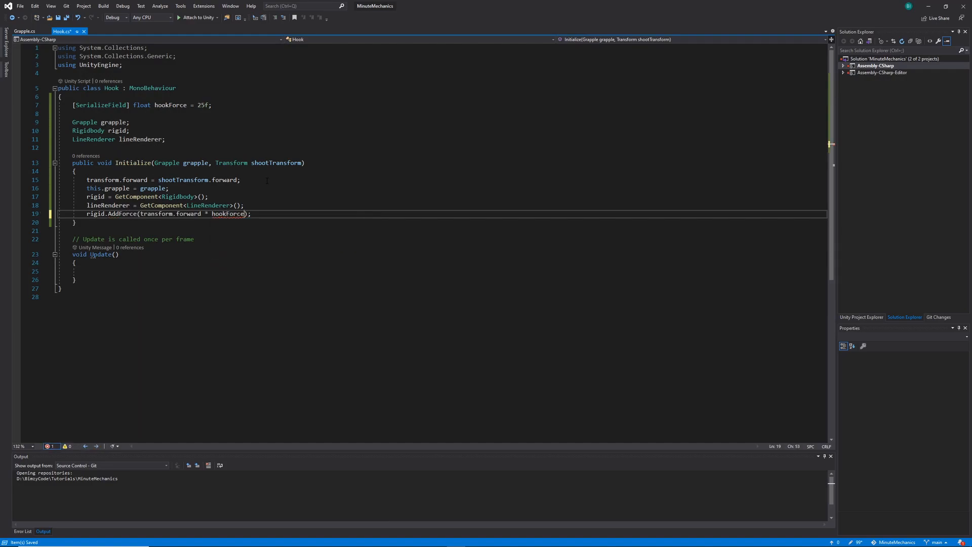
type(", ForceMode.Impulse")
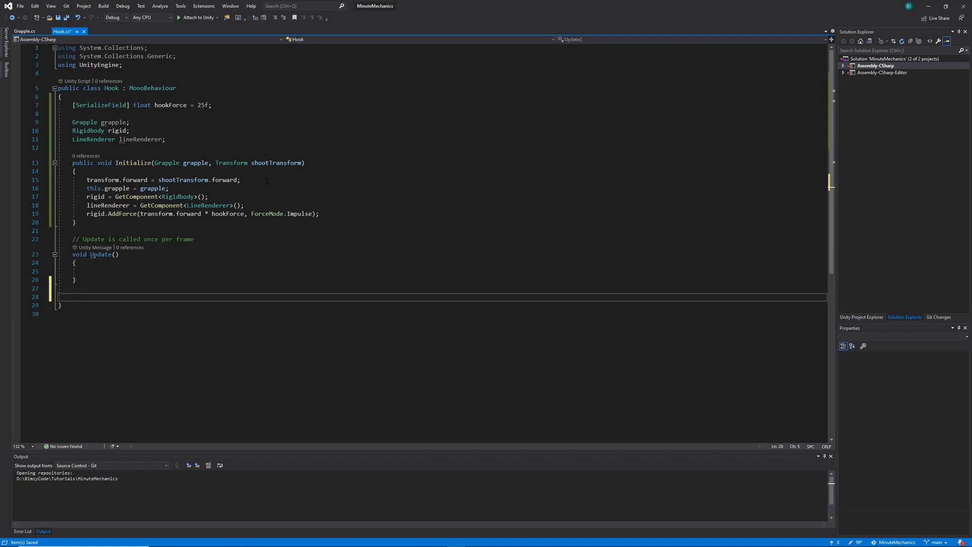
Add OnTriggerEnter with an if block disabling gravity, setting isKinematic true and calling grapple.StartPull().
type("private void OnTriggerEnter(Collider other")
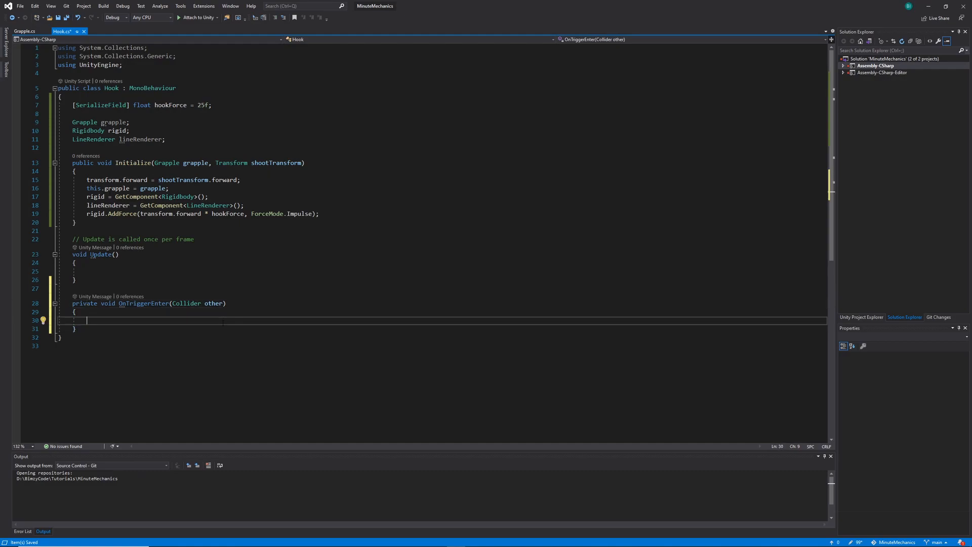
type("if()")
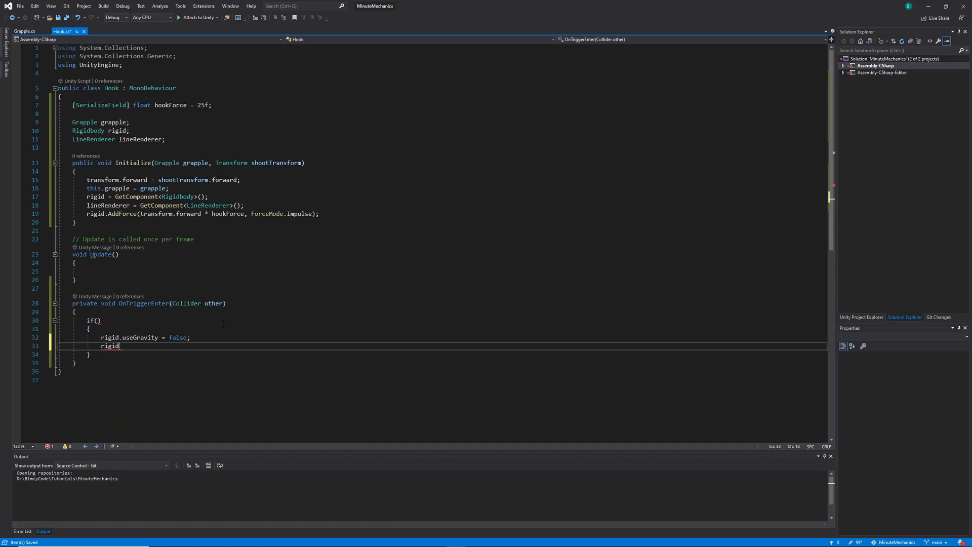
type(".isKinematic = true;")
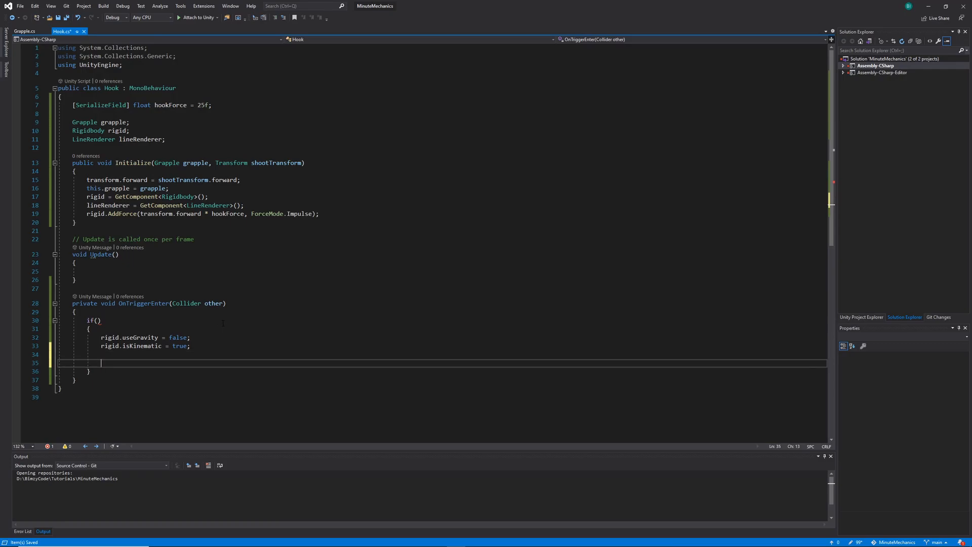
type("grapple.")
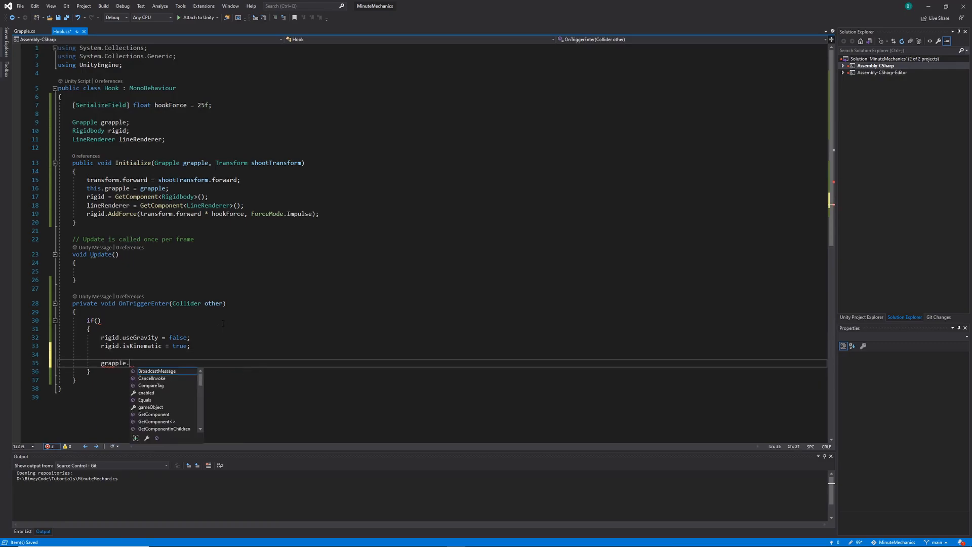
type("StartPull();")
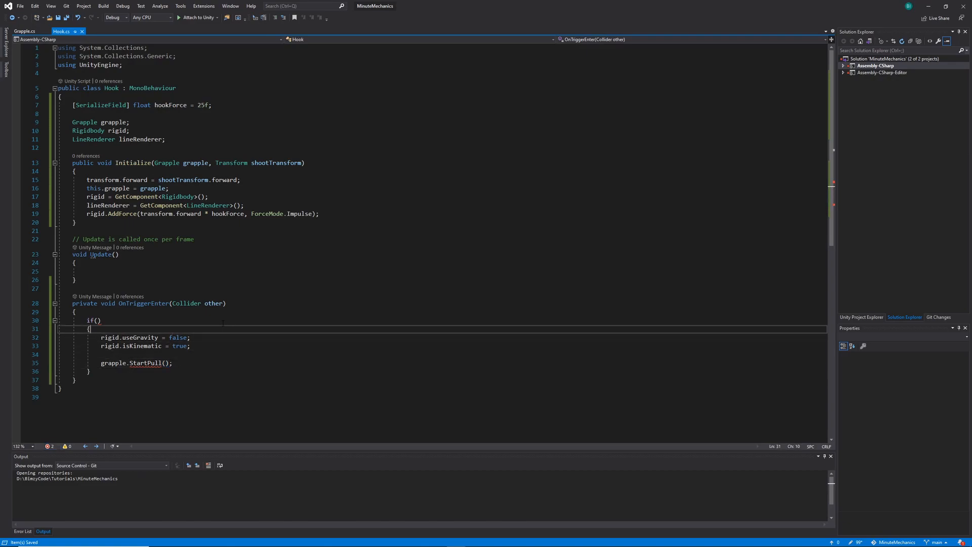
Make the if condition a Grapple layer-mask check against 1 << other.gameObject.layer and save.
left_click(97, 321)
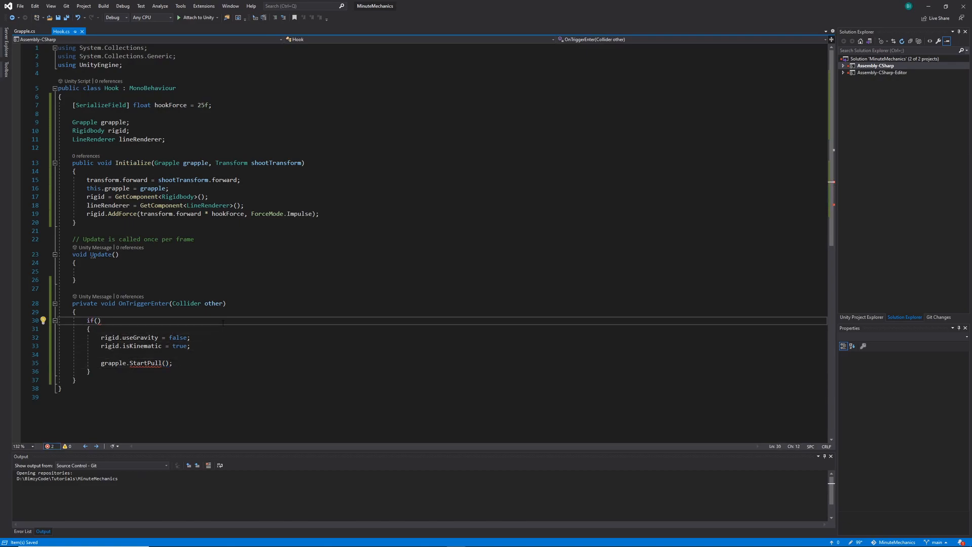
type("LayerMask.GetMask(\"Grapple")
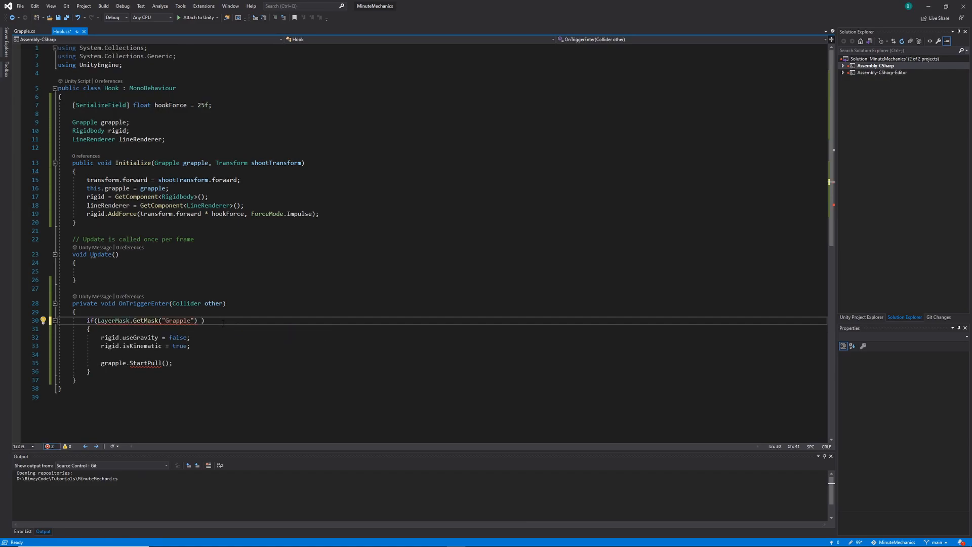
type("& 1 <<")
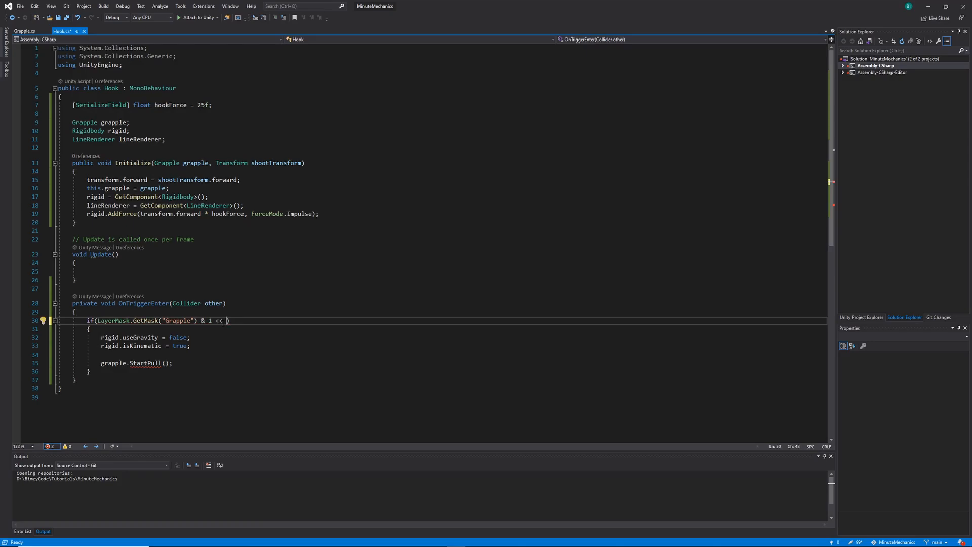
type("other.")
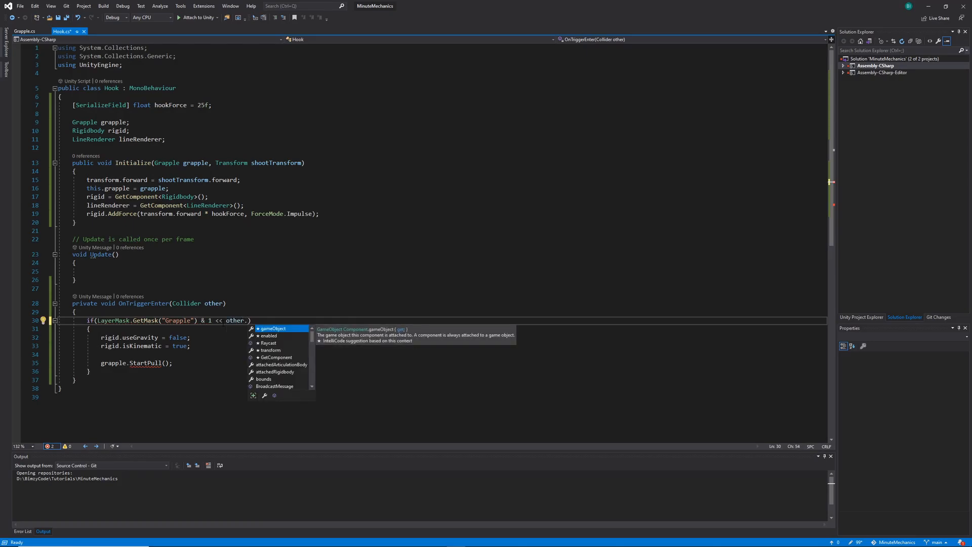
type("gameObject.")
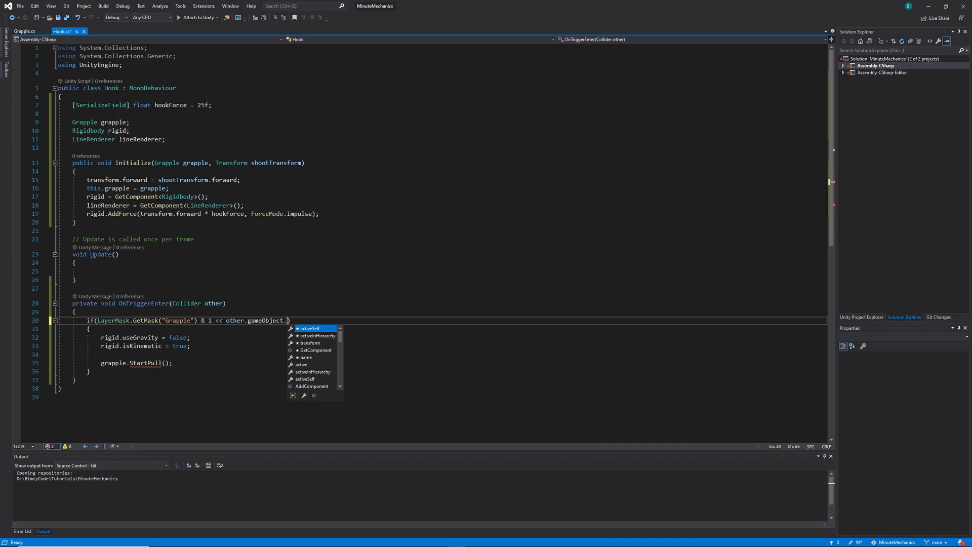
type("layer")
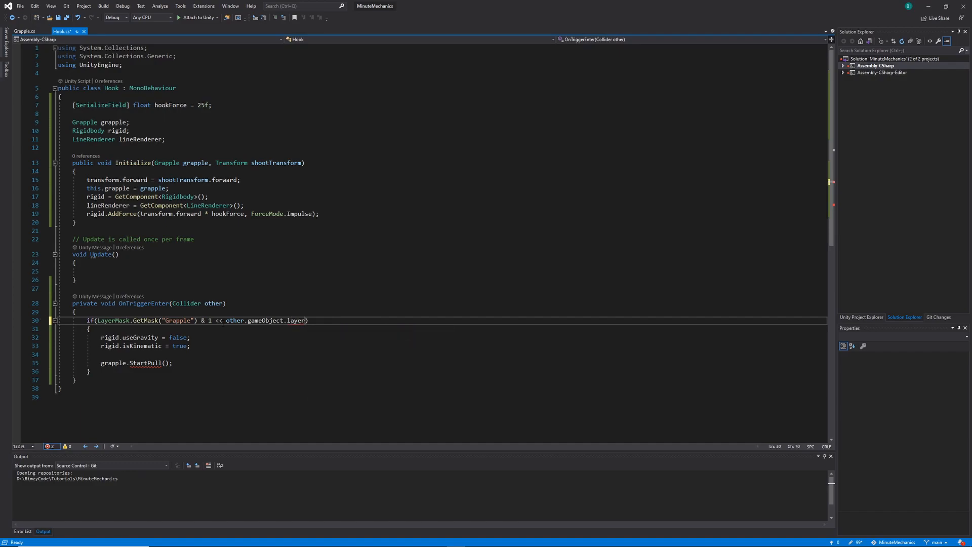
type("\" \"")
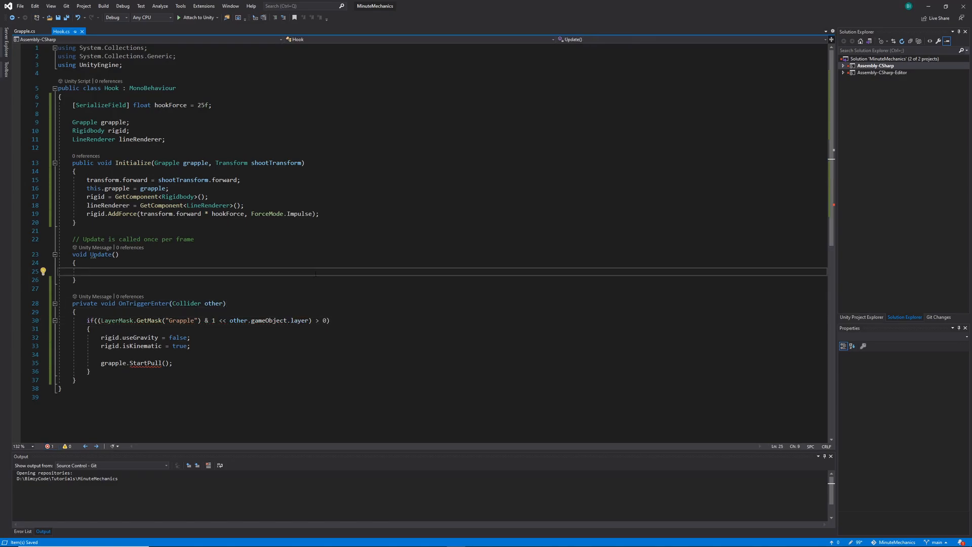
Call lineRenderer.SetPositions in Hook's Update.
type("line")
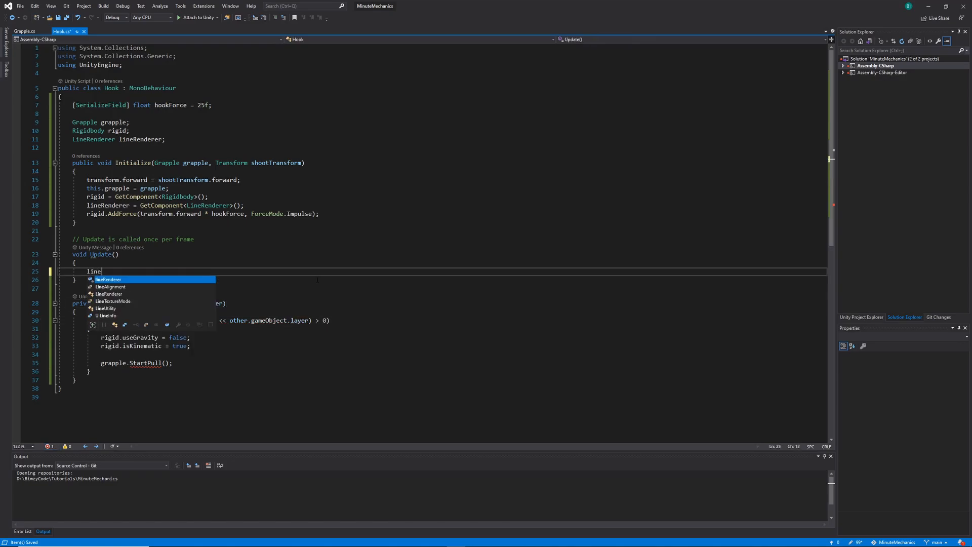
type("Renderer.SetPositions(")
type("{")
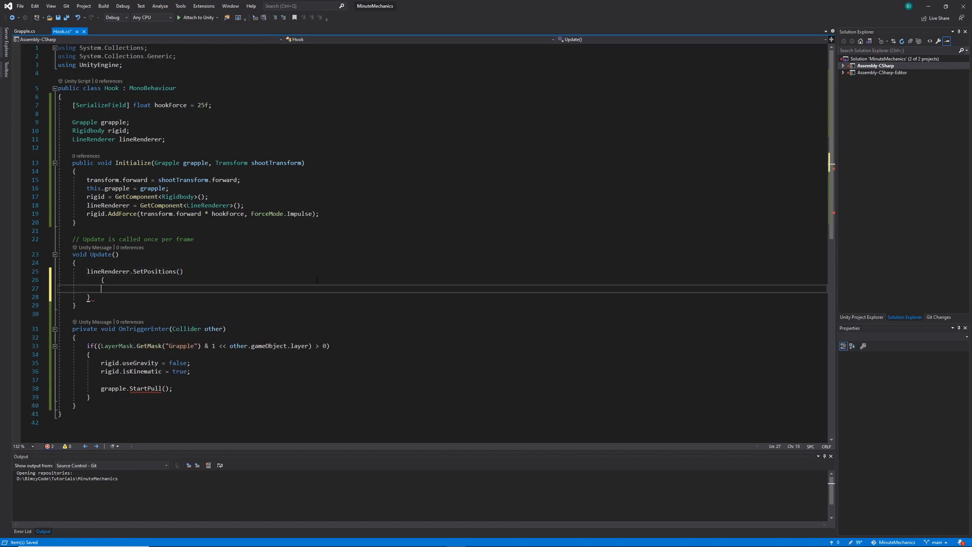
key("Backspace")
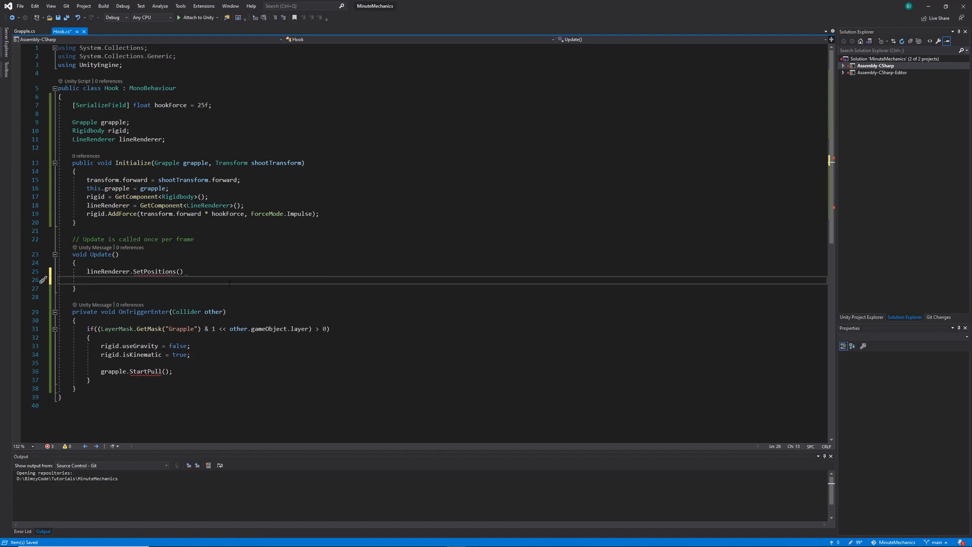
type(";")
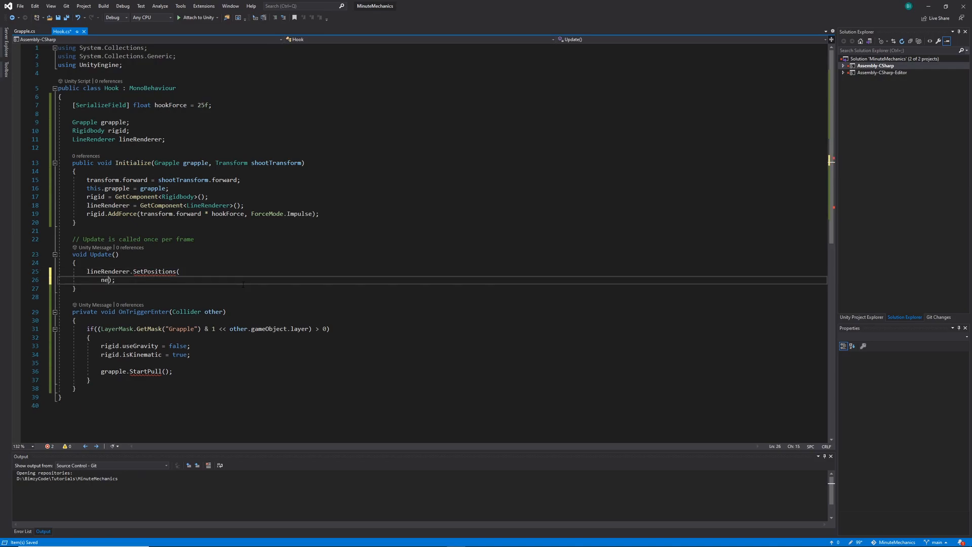
Build a Vector3[] positions of transform.position and grapple.transform.position and pass it to SetPositions.
type("Vector3")
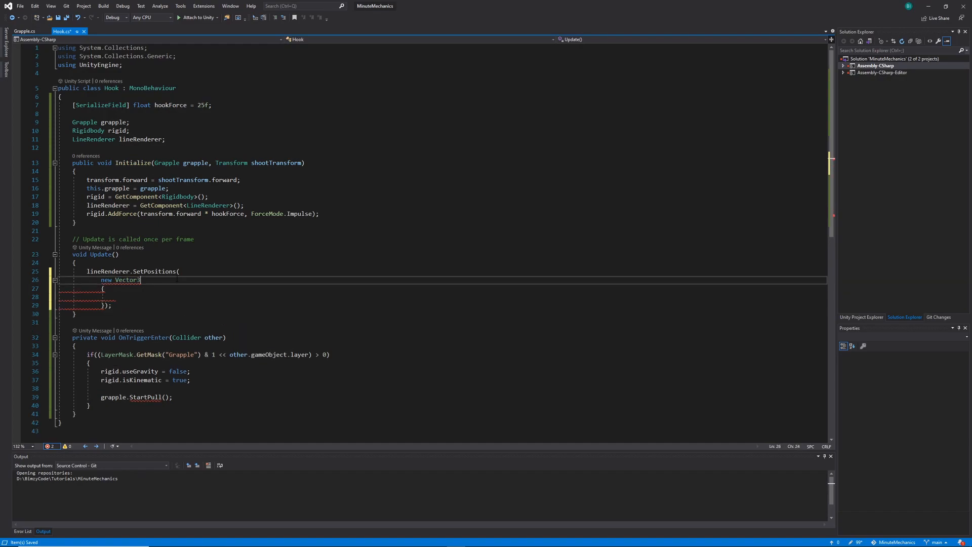
type("[]")
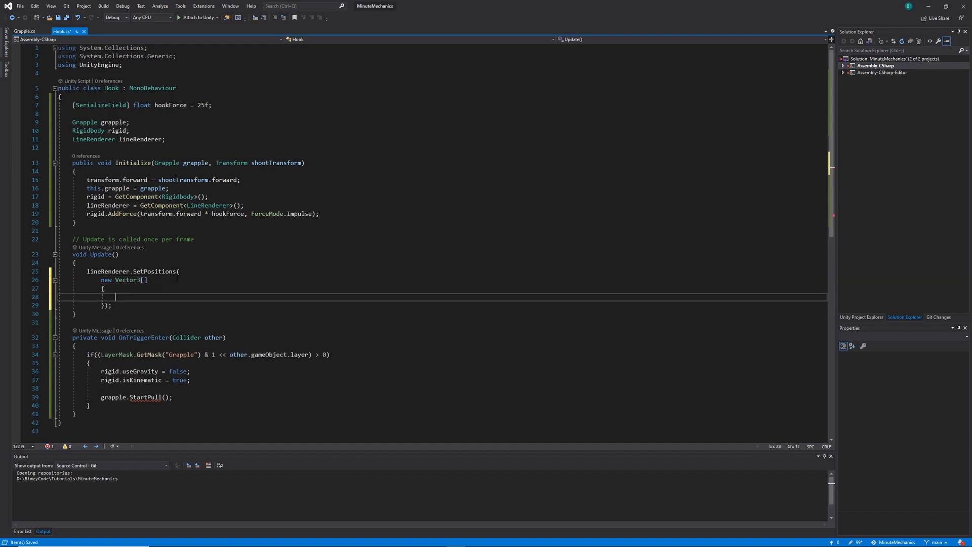
type("transform.position,")
type("grapple.transform.position")
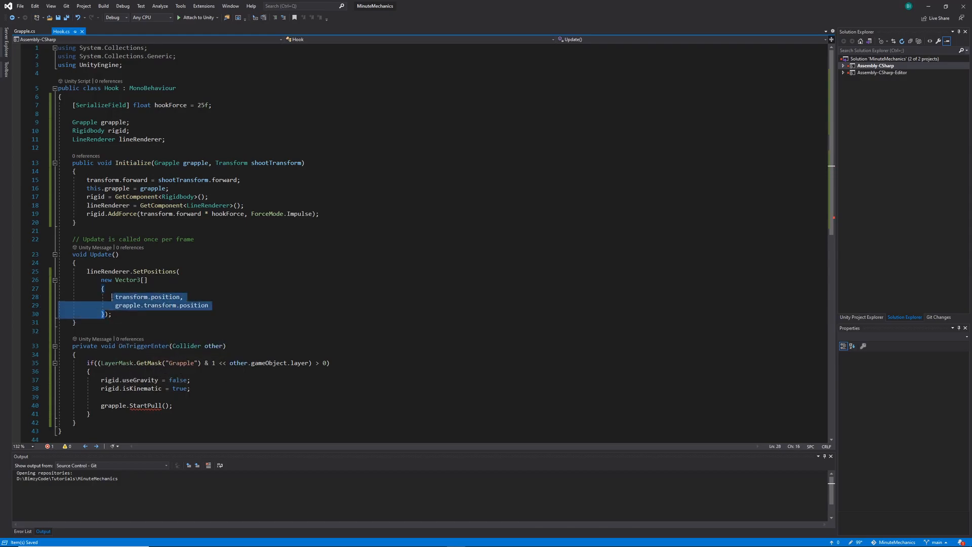
key("Delete")
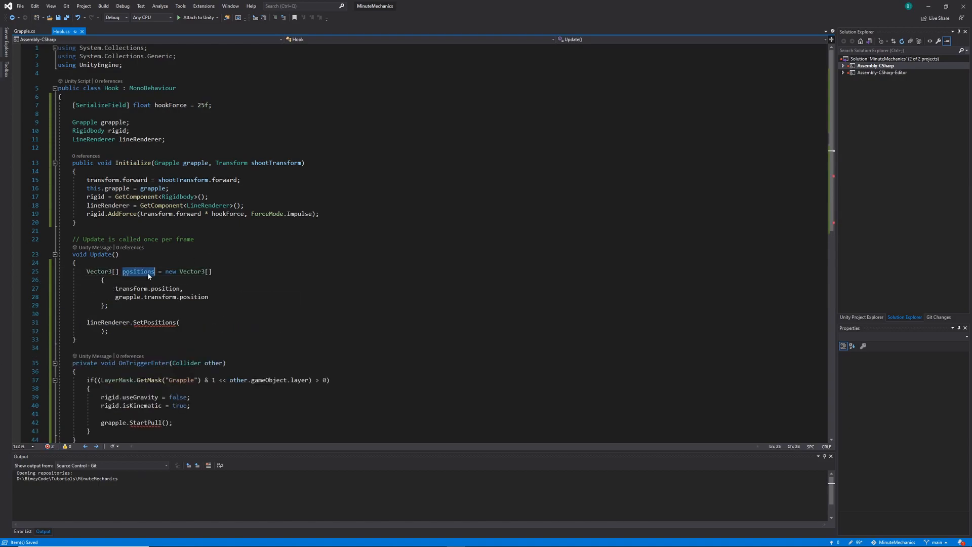
type("positions")
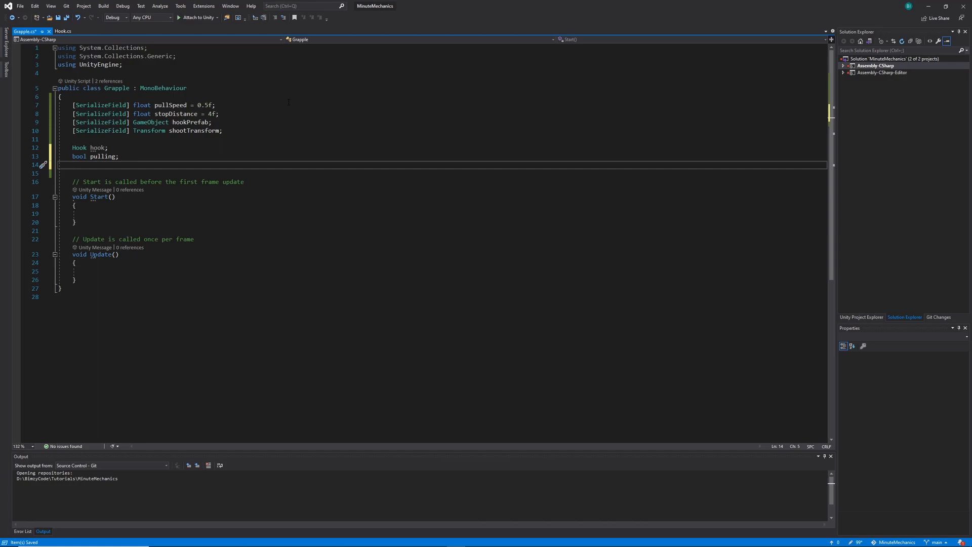
Declare Rigidbody rigid, have Start fetch it and set pulling false, and begin a public bool.
type("Rigidbody rigid;")
left_click(442, 213)
type("rigid = GetComponent<Rigidbody>();")
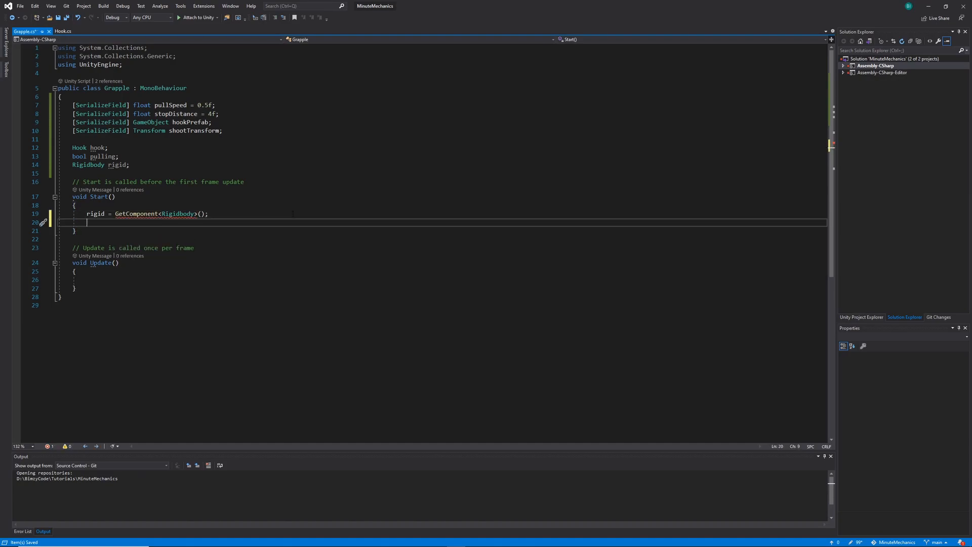
type("pulling = false;")
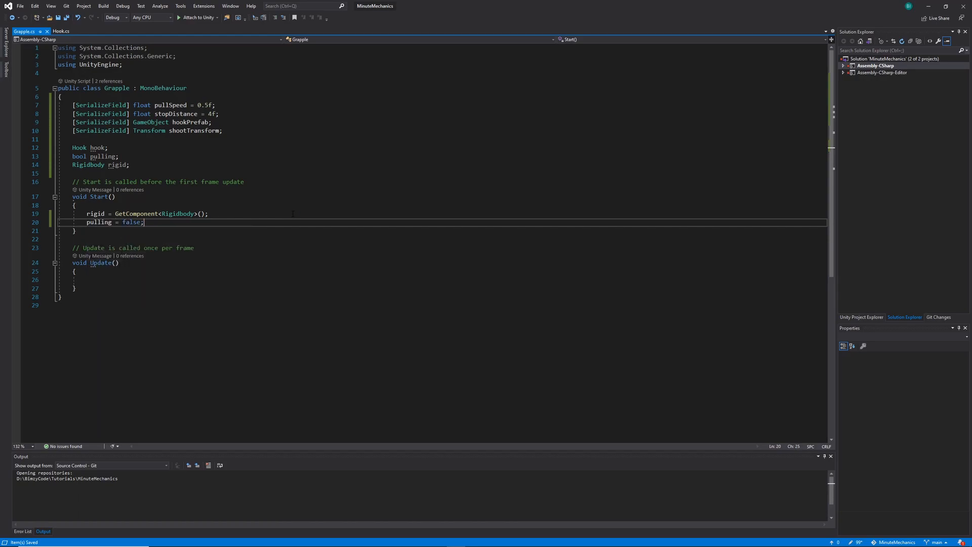
type("public bool")
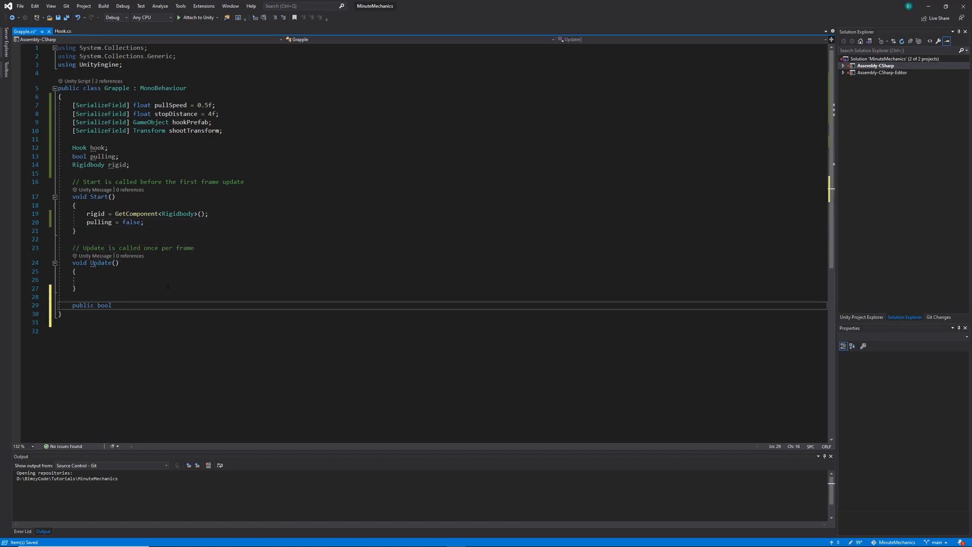
Add public void StartPull() setting pulling true and start private void DestroyHook().
type("StartPull(")
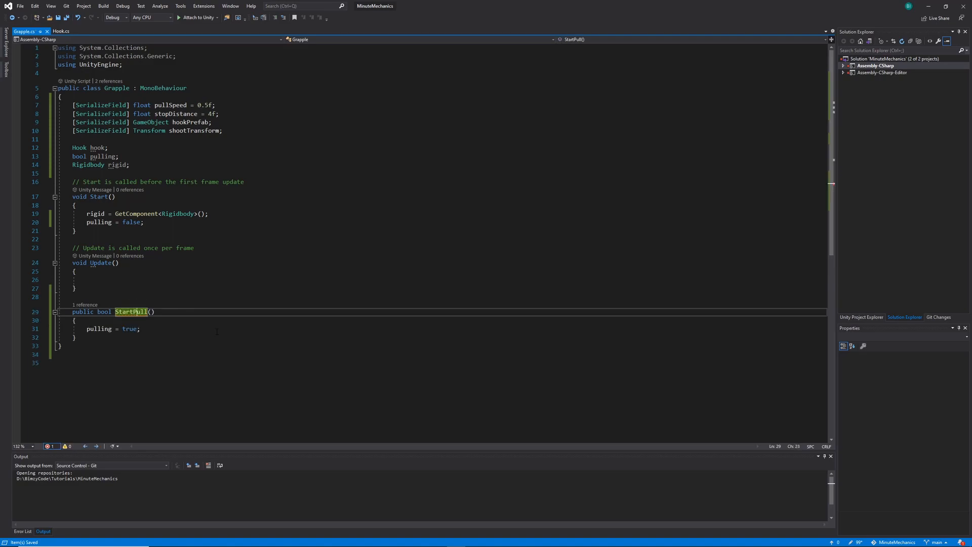
key("Backspace")
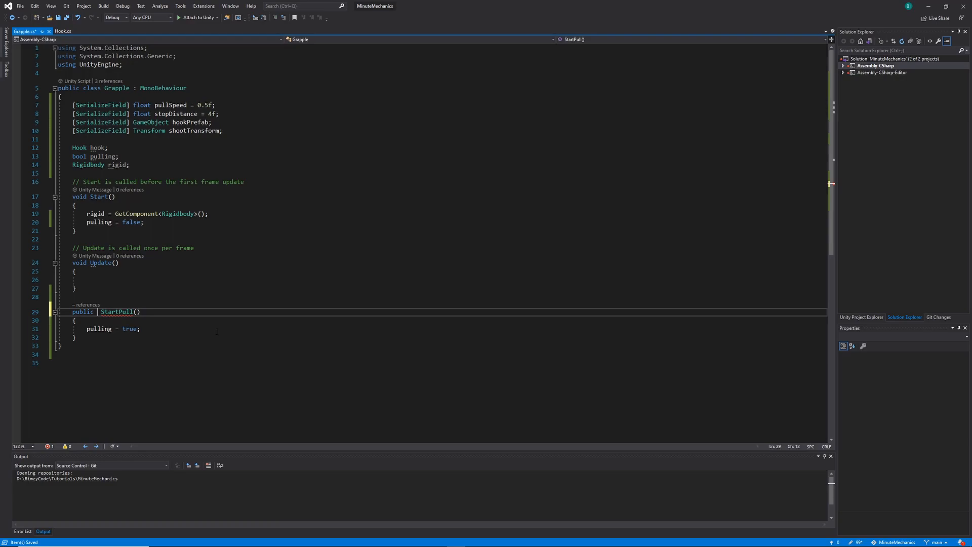
type("private void DestroyHook(")
type("if(")
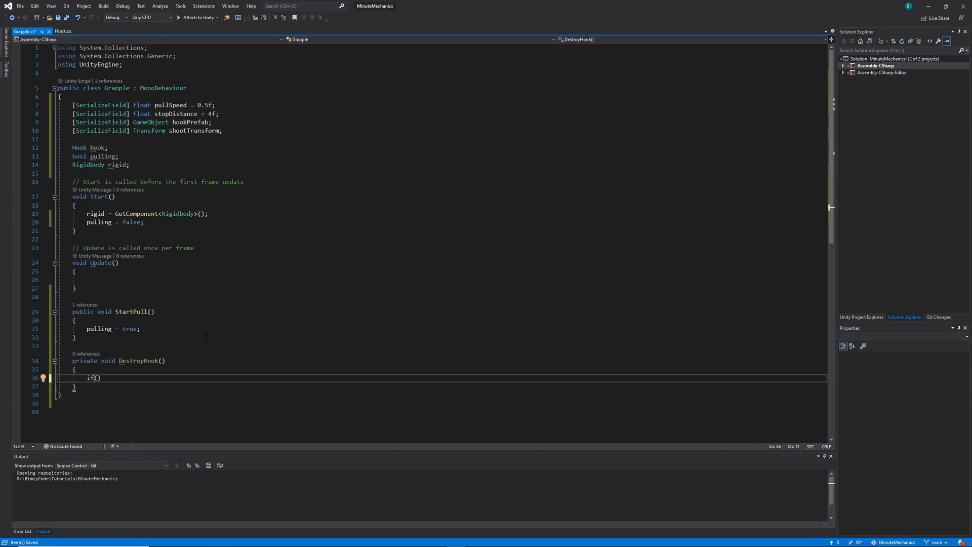
In DestroyHook return on null hook, set pulling false, destroy hook.gameObject and null hook.
type("hook == null) return;")
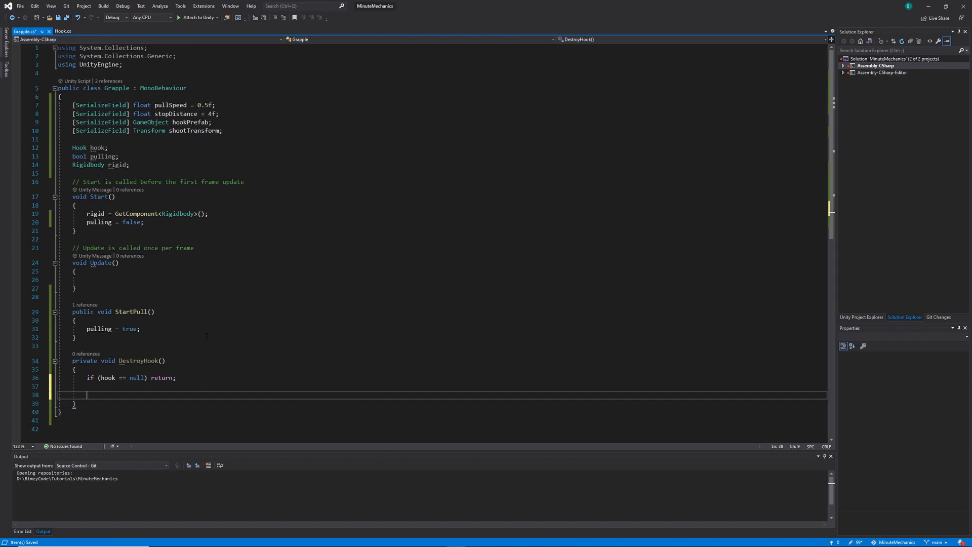
type("p")
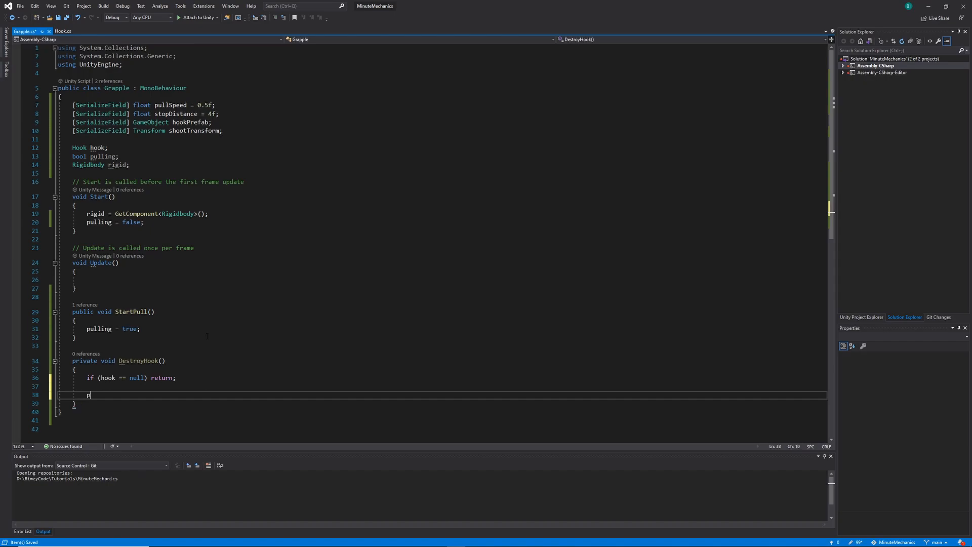
type("ulling = false;")
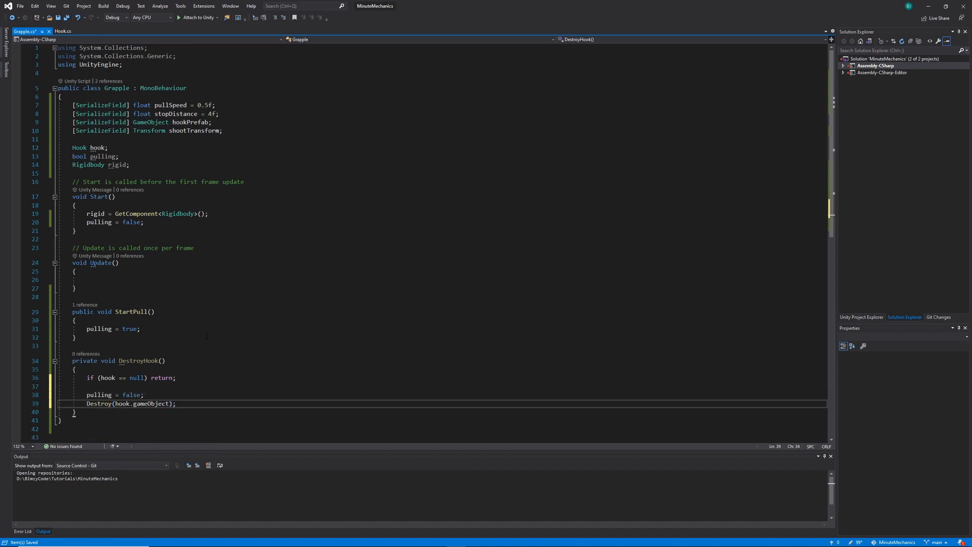
type("hook = null;")
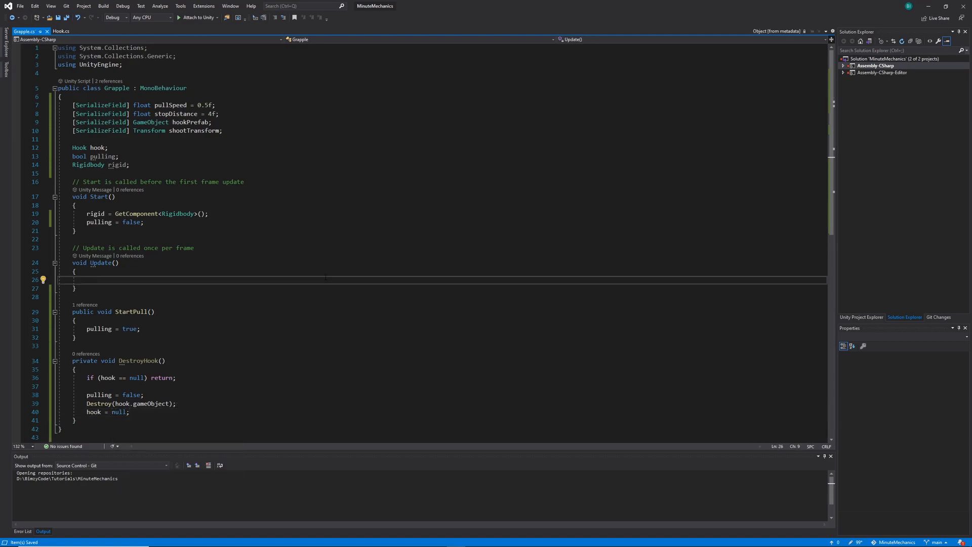
In Update, on MouseButtonDown with no hook, set pulling false before spawning the hook prefab.
type("if()")
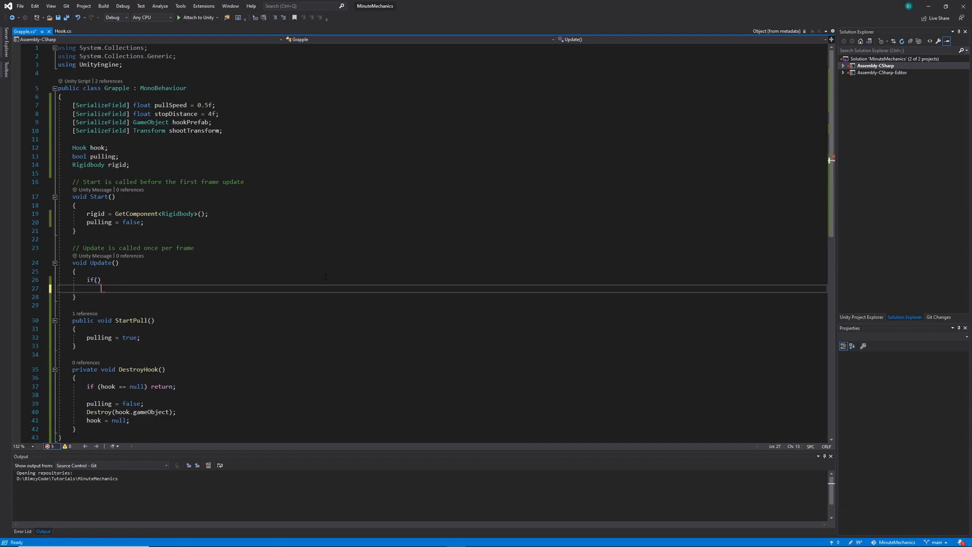
type("hook == null && Input.Get")
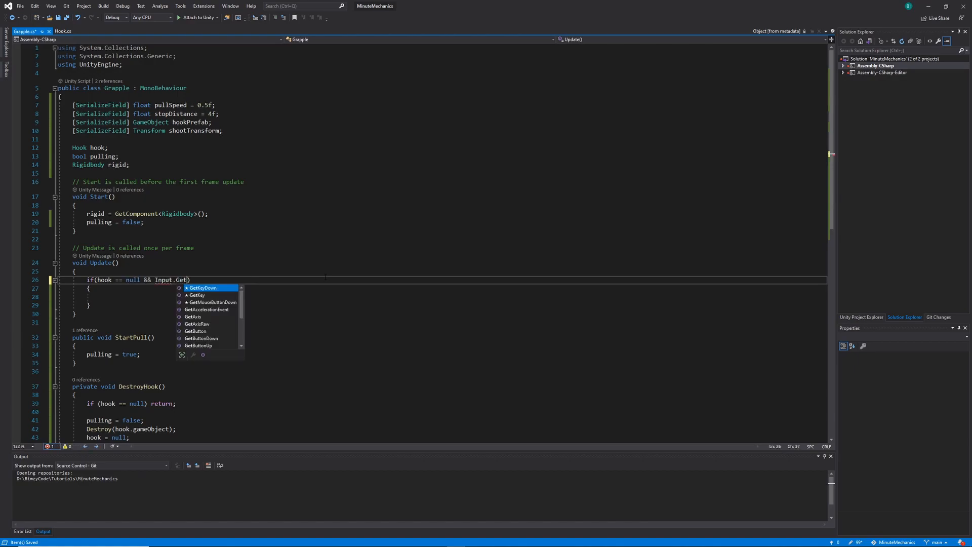
type("MouseButtonDown(0")
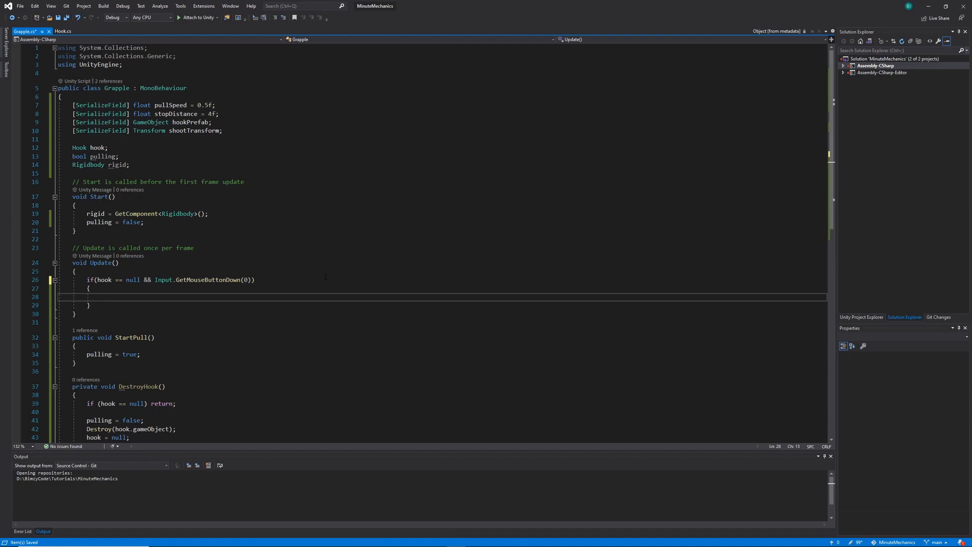
type("pulling = false;")
type("hook = Instantiate(hookPrefab, shootTransform.position, Quaternion.identity);")
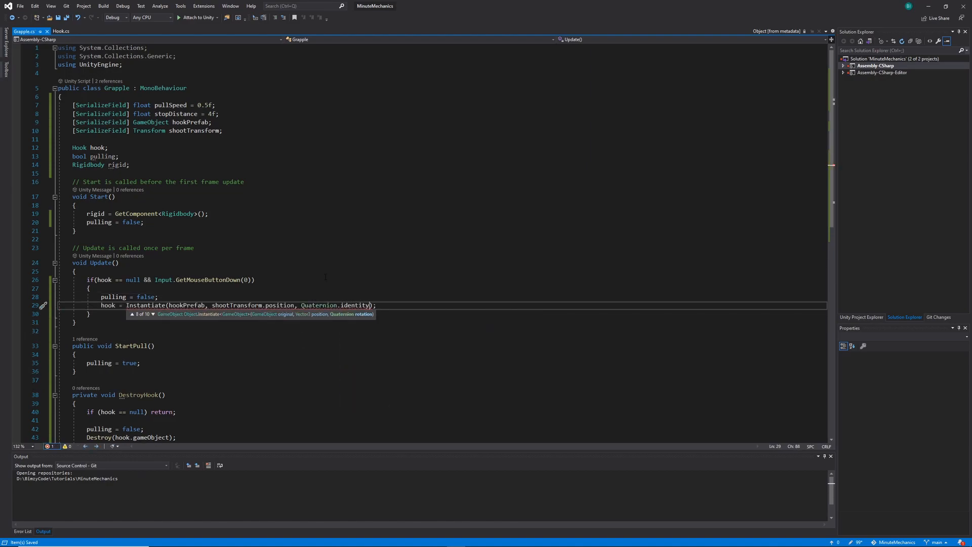
Get the Hook component from the instantiated prefab and call hook.Initialize(this, shootTransform).
type(".GetComponent<>()")
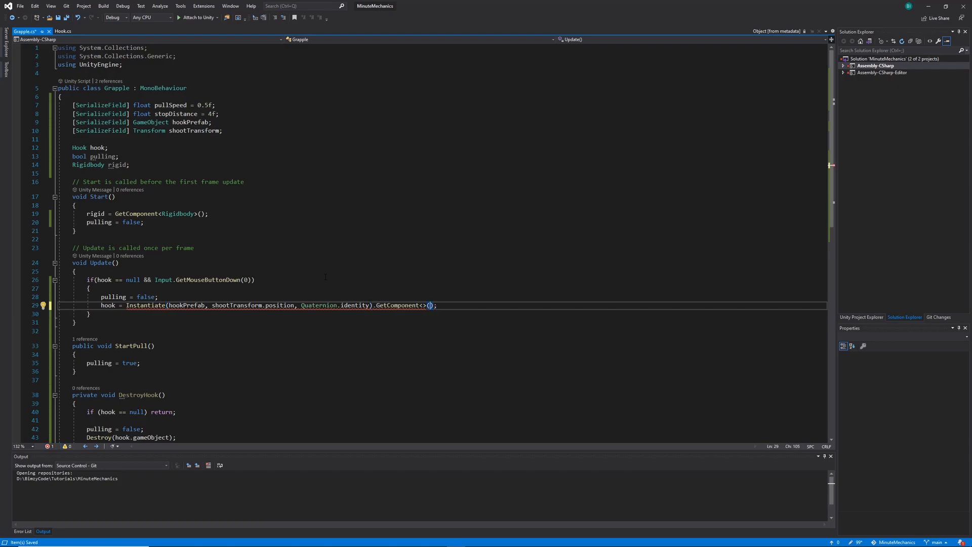
type("Hook")
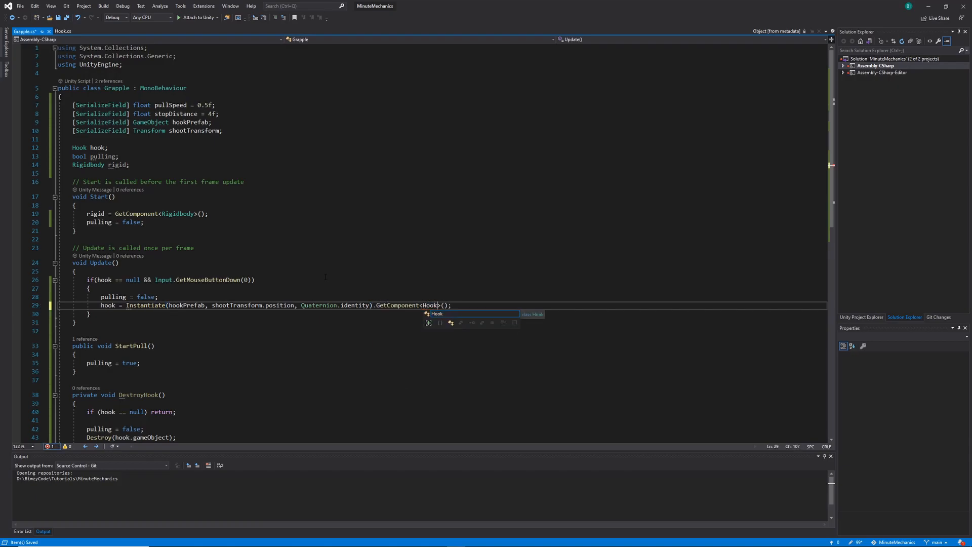
type("hook.initialize();")
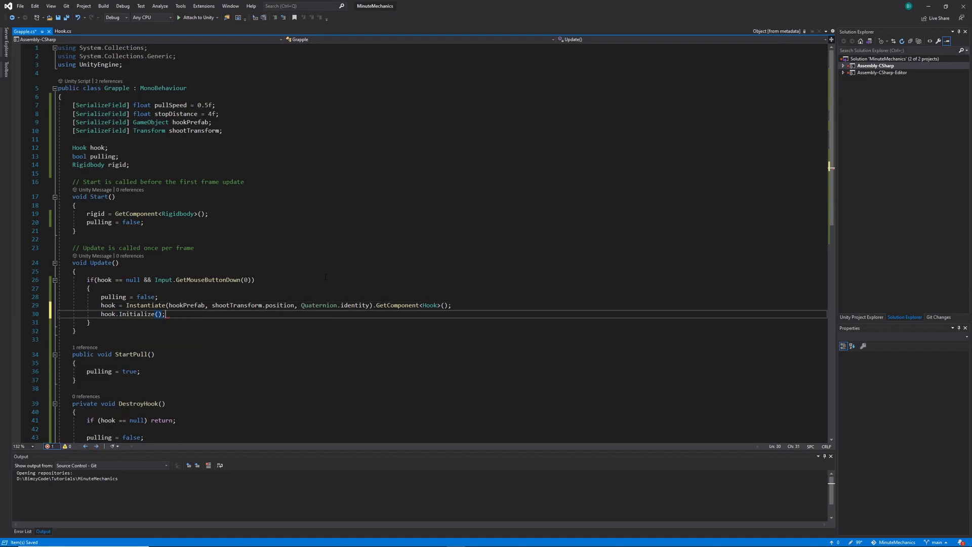
type("this,")
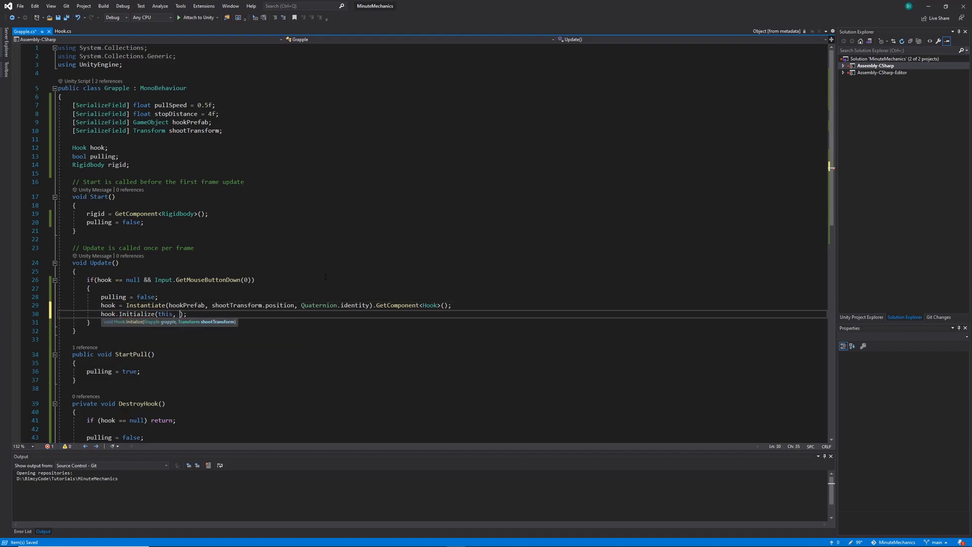
type("shootTransform")
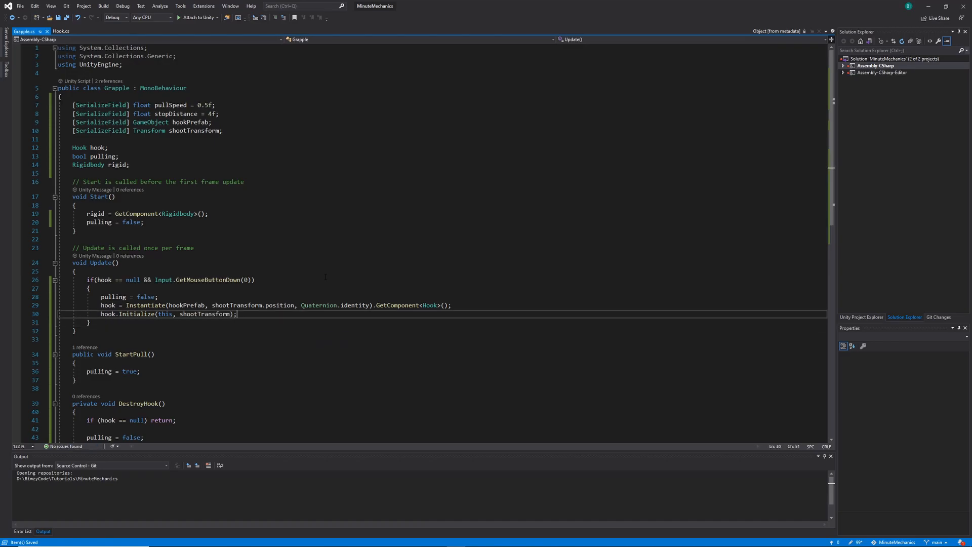
type("private I")
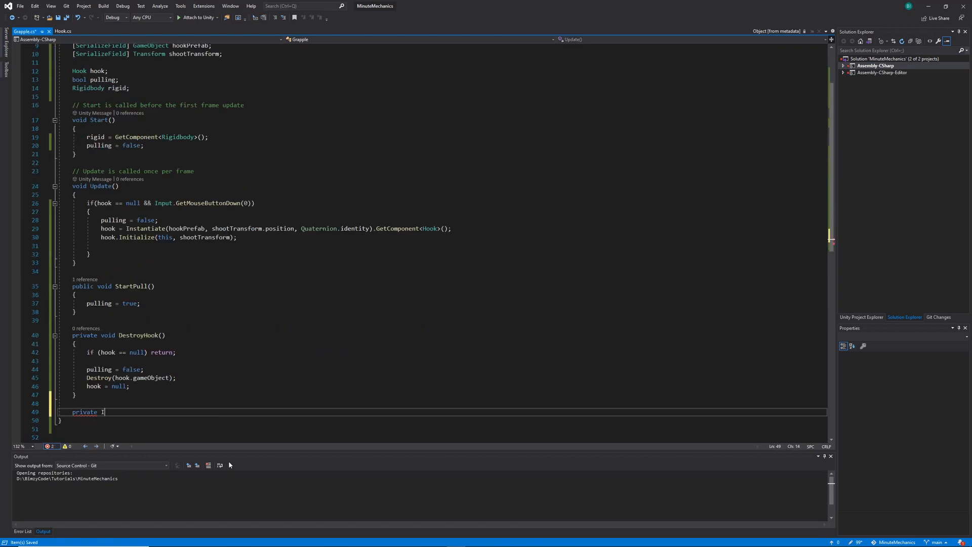
Write IEnumerator DestroyHookAfterLifetime yielding WaitForSeconds(8f) then calling DestroyHook().
type("En")
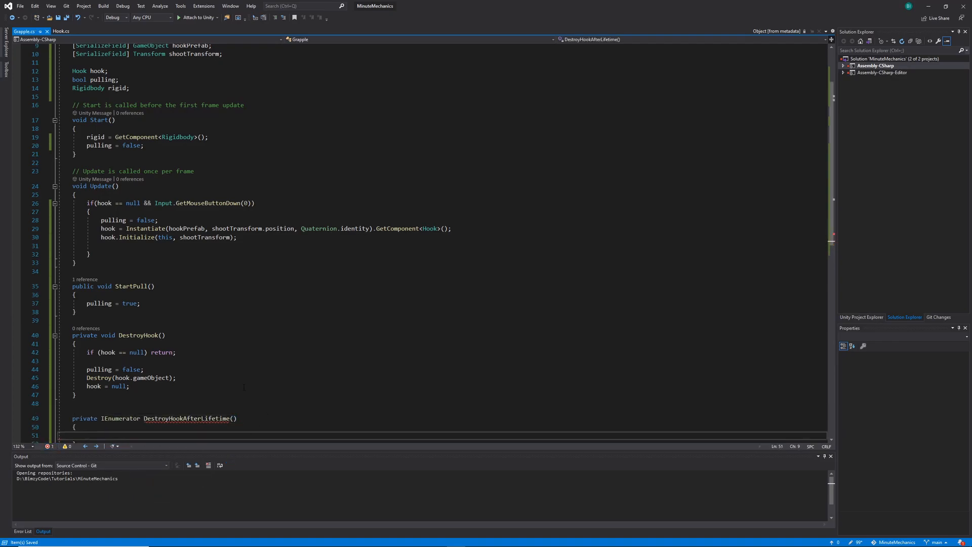
scroll("down", 3)
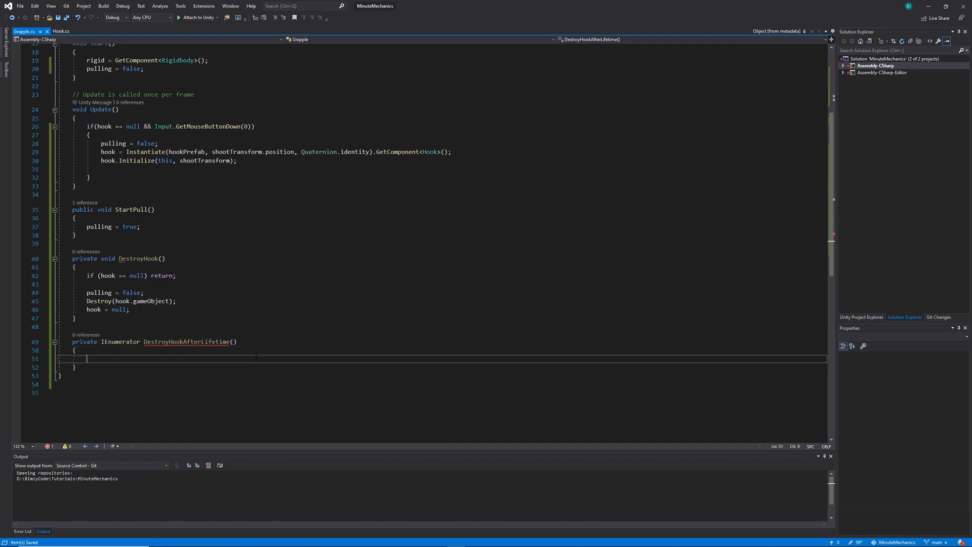
type("y")
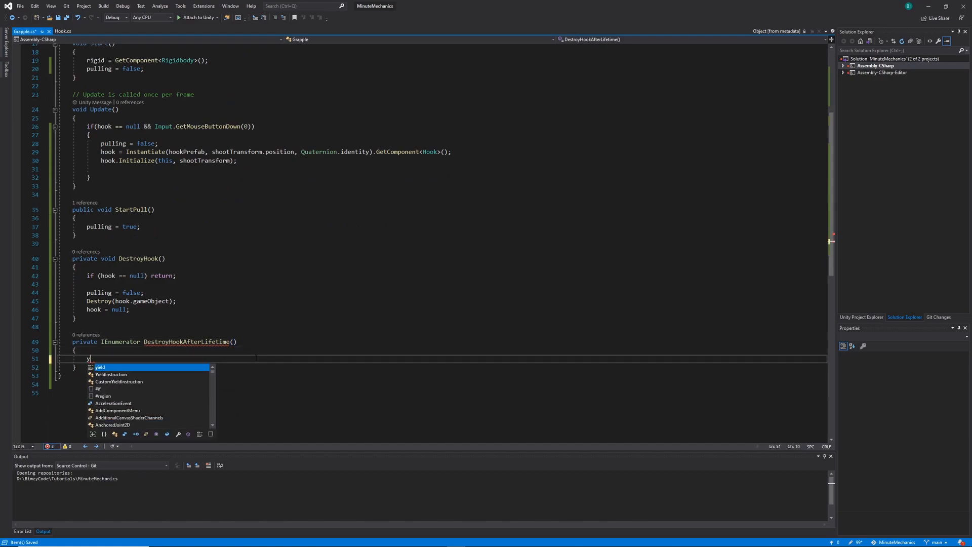
type("yield return new WaitForSeconds();")
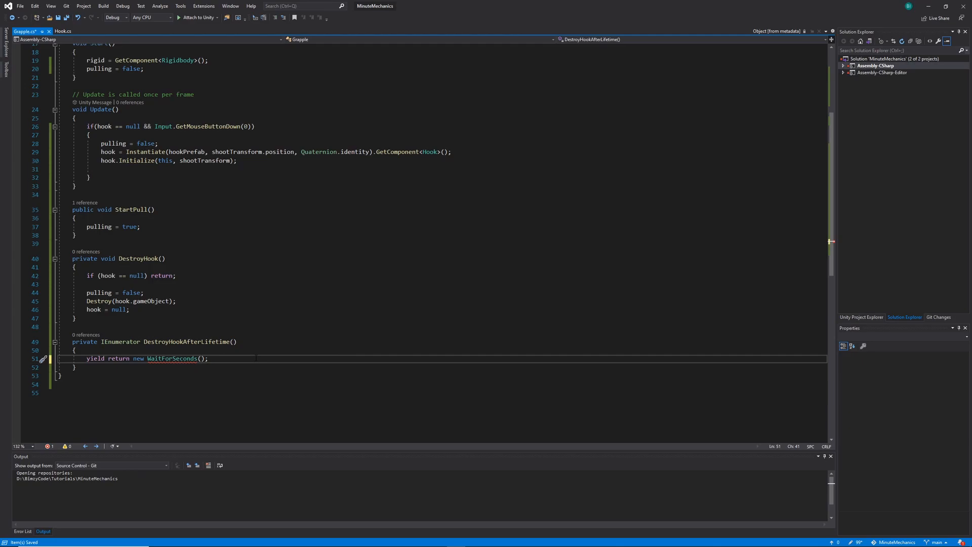
type("8f")
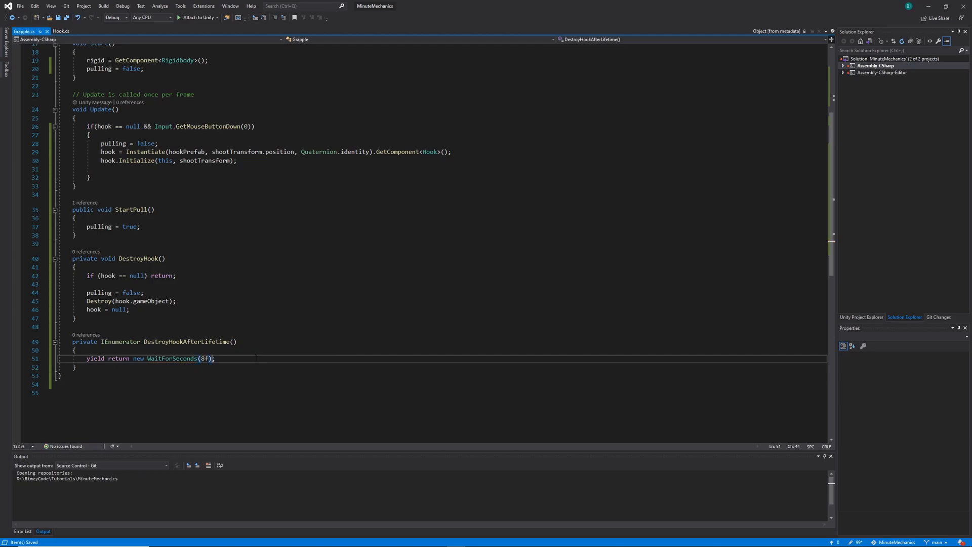
type("Des")
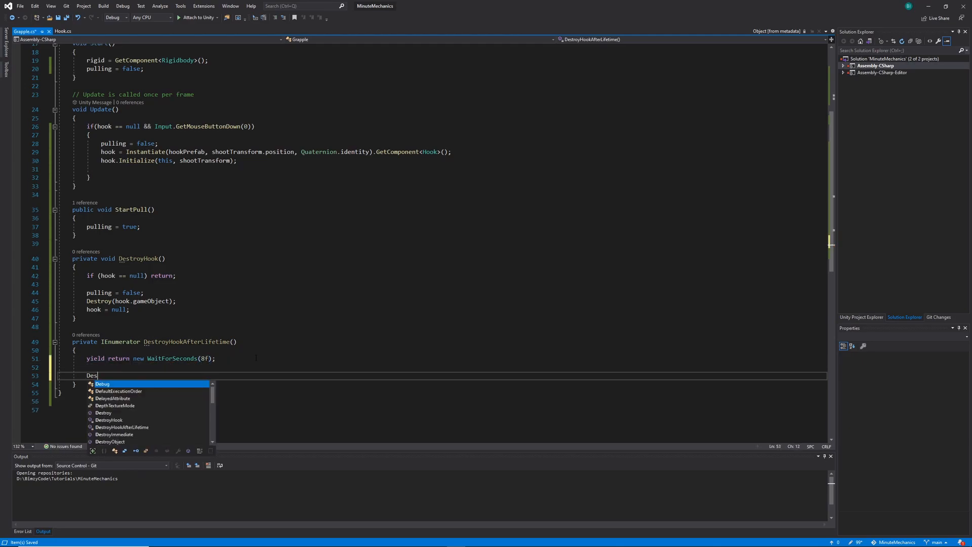
type("DestroyHook();")
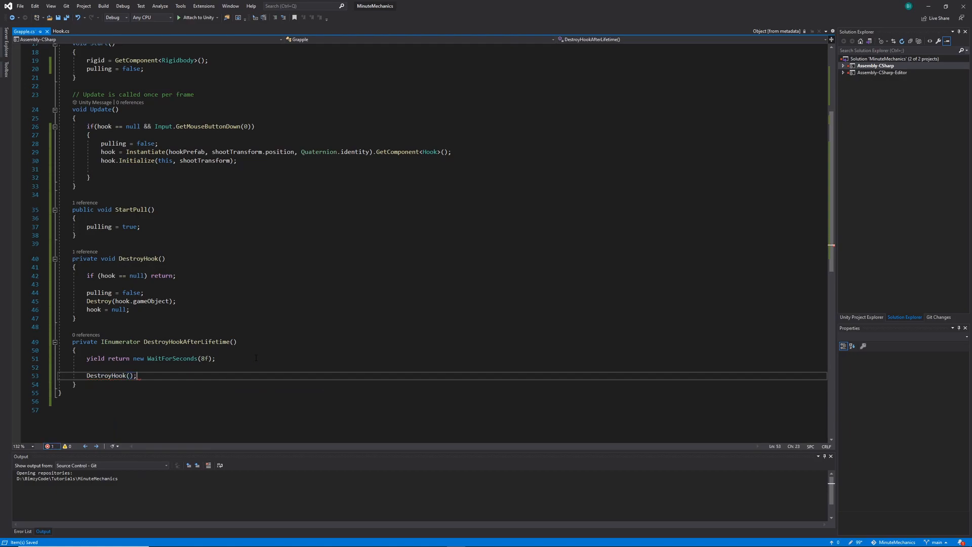
StartCoroutine(DestroyHookAfterLifetime()) after Initialize and StopAllCoroutines() at the top of the if block.
type("StartCoroutine")
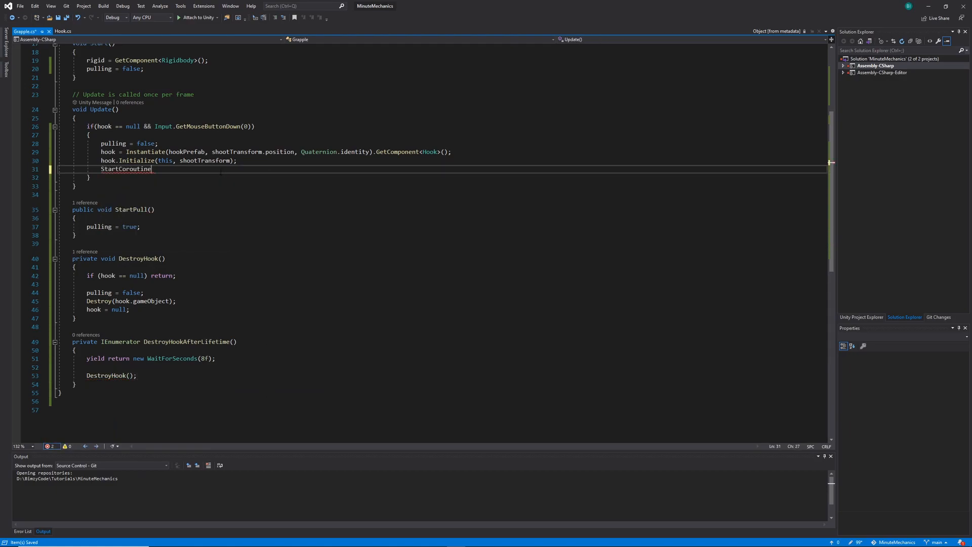
type("();")
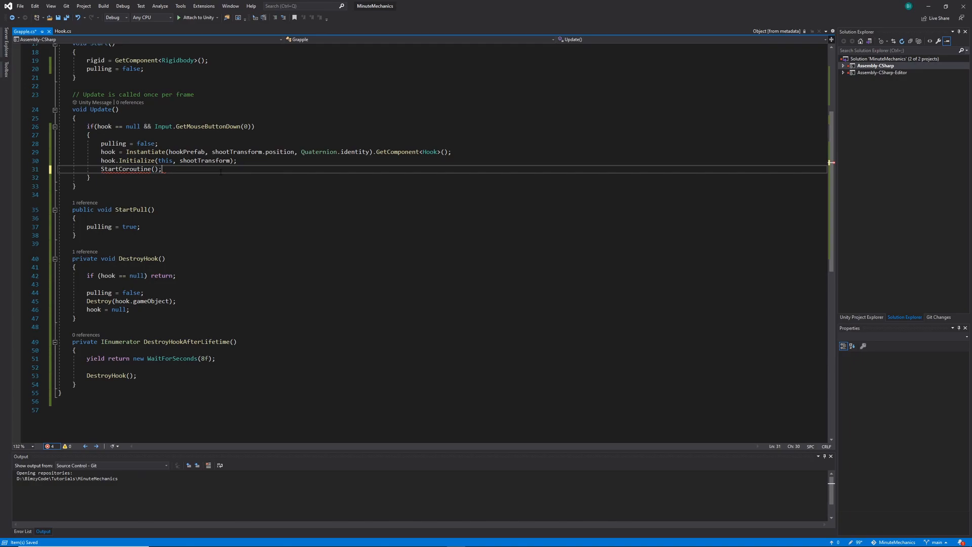
type("Destro")
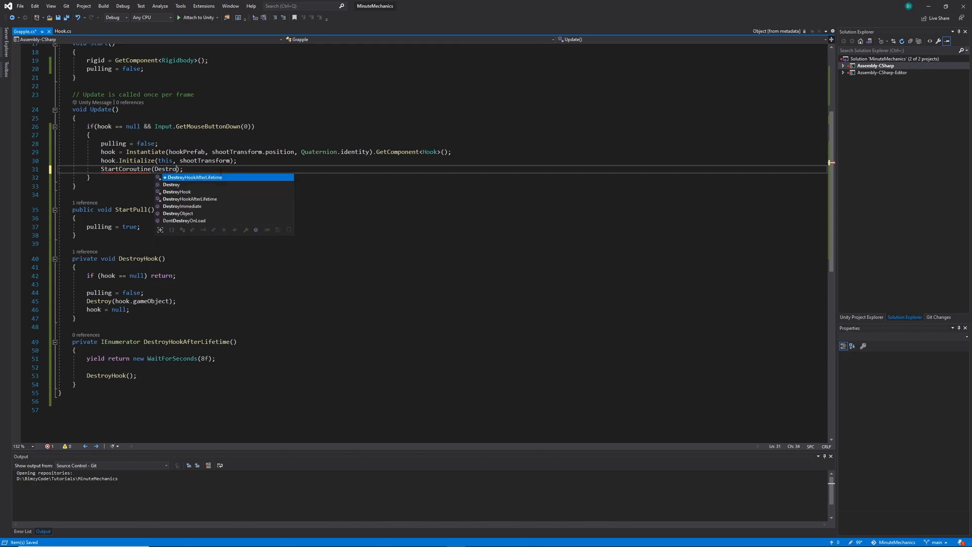
key("Tab")
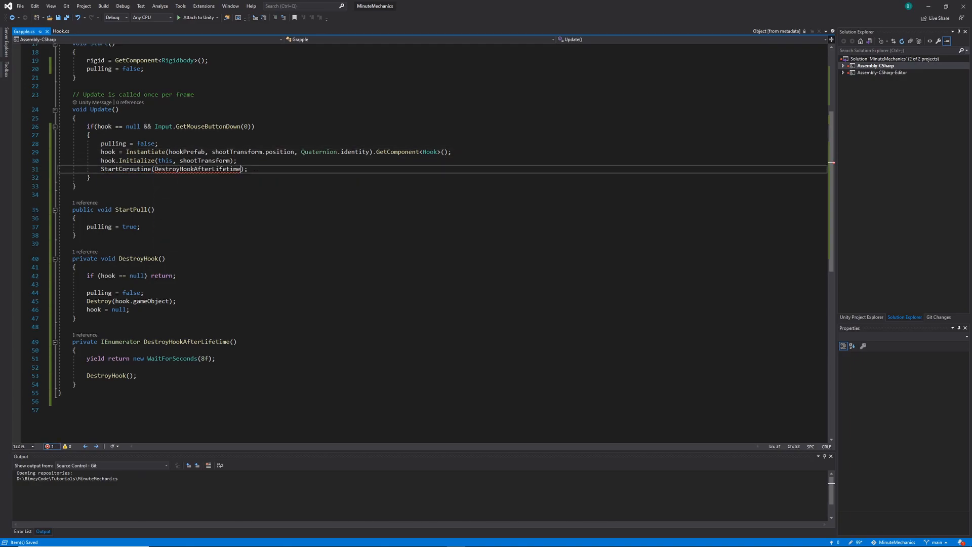
type("()")
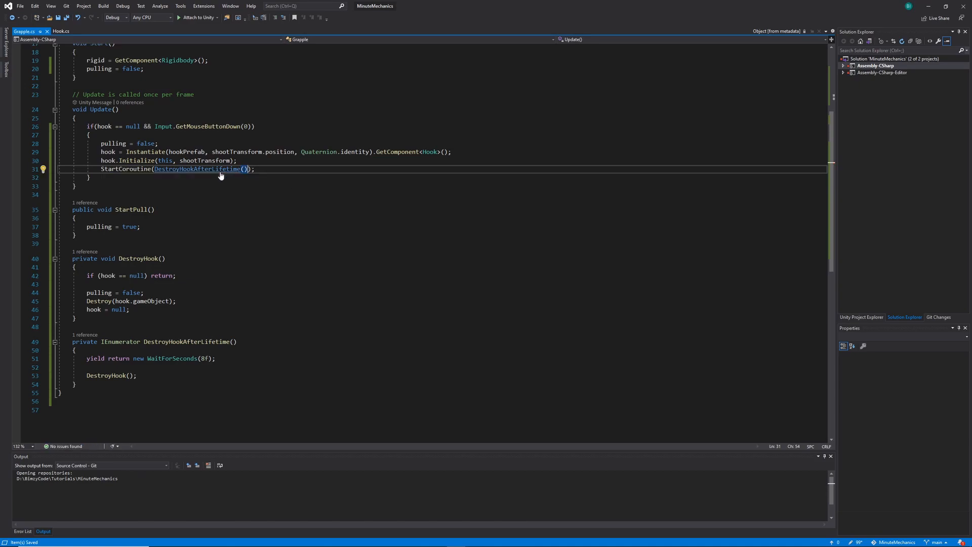
type("Stop")
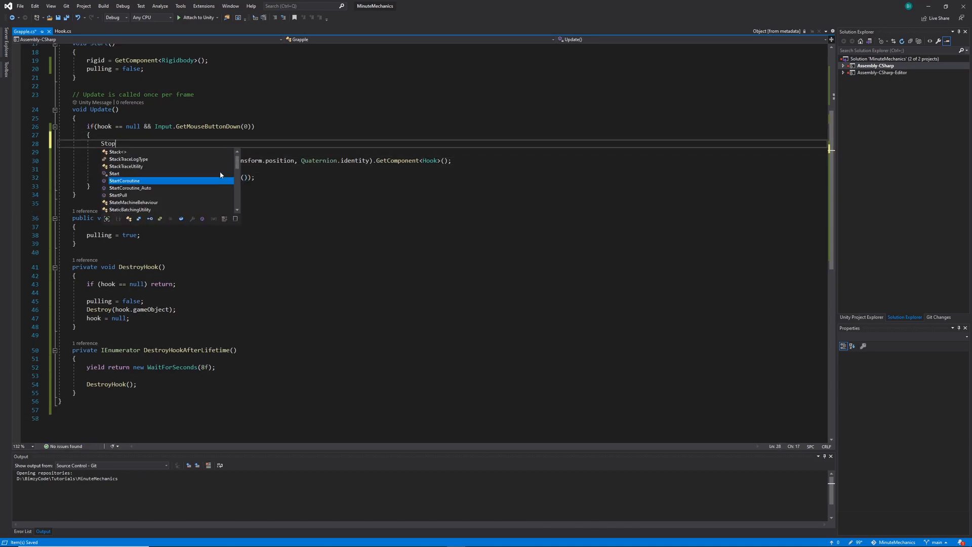
type("AllCoroutines();")
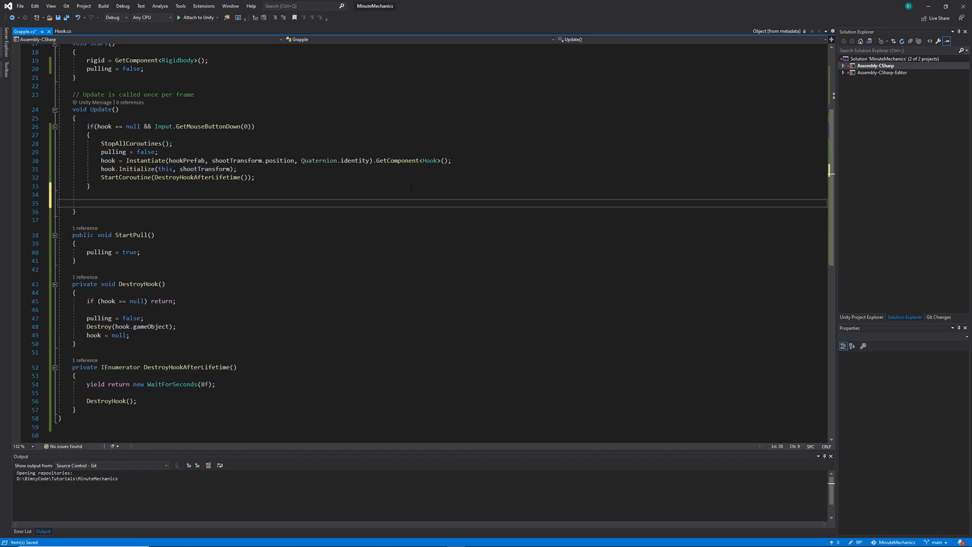
Make Update return early when not pulling or the hook is null.
type("if (")
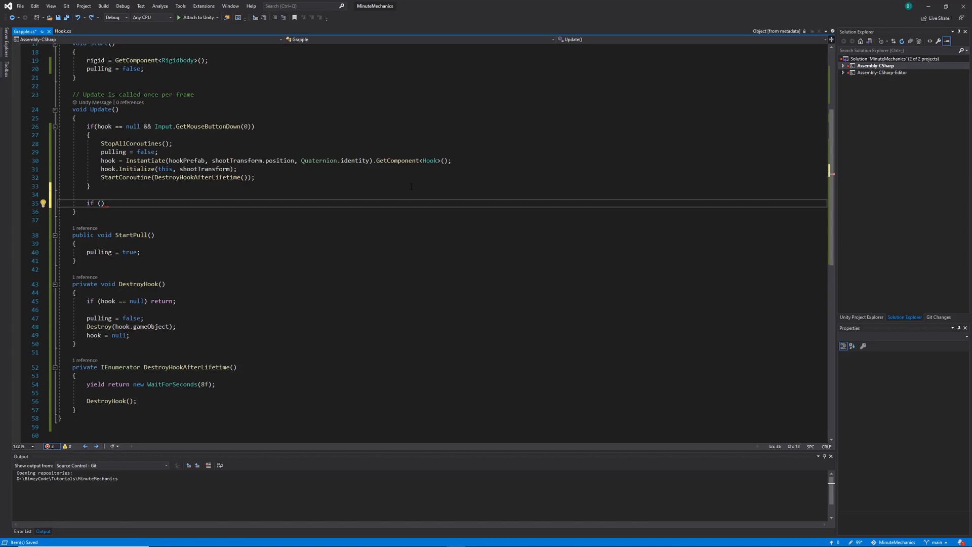
type("! pulling")
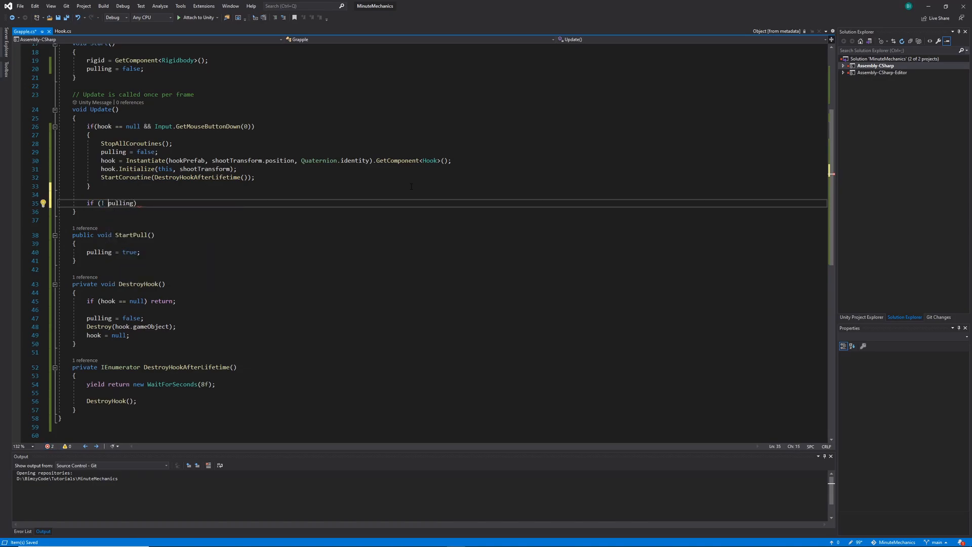
type("|| hook == null")
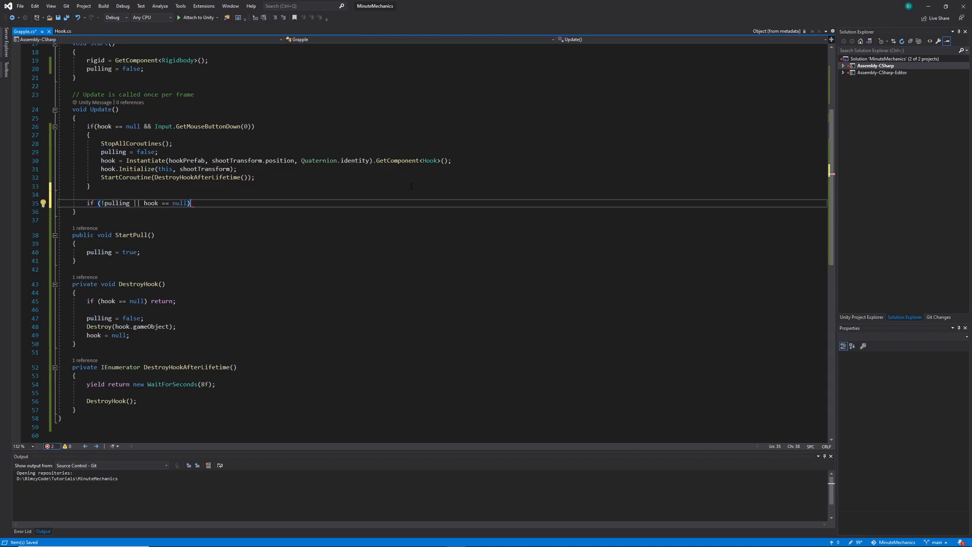
type("return;")
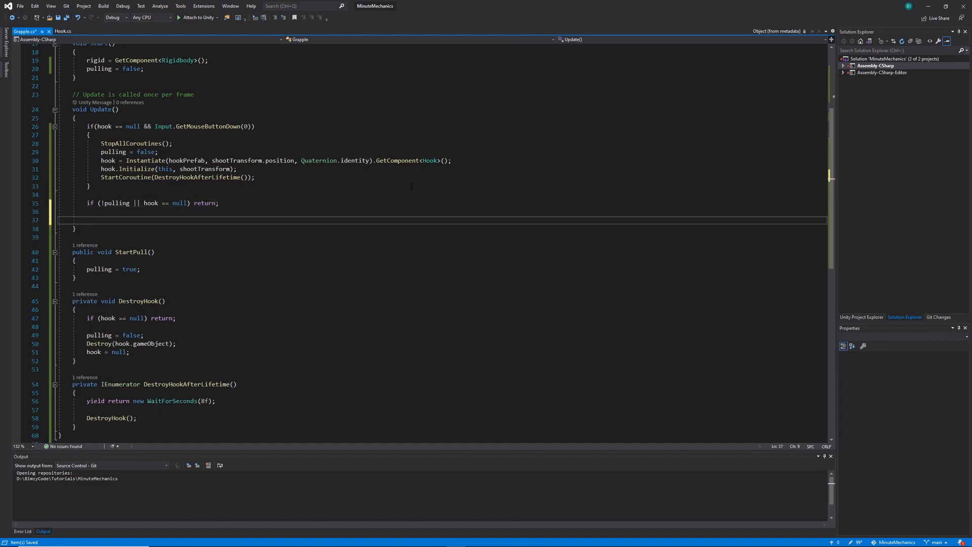
Destroy the hook once the player is within stopDistance of it.
type("if")
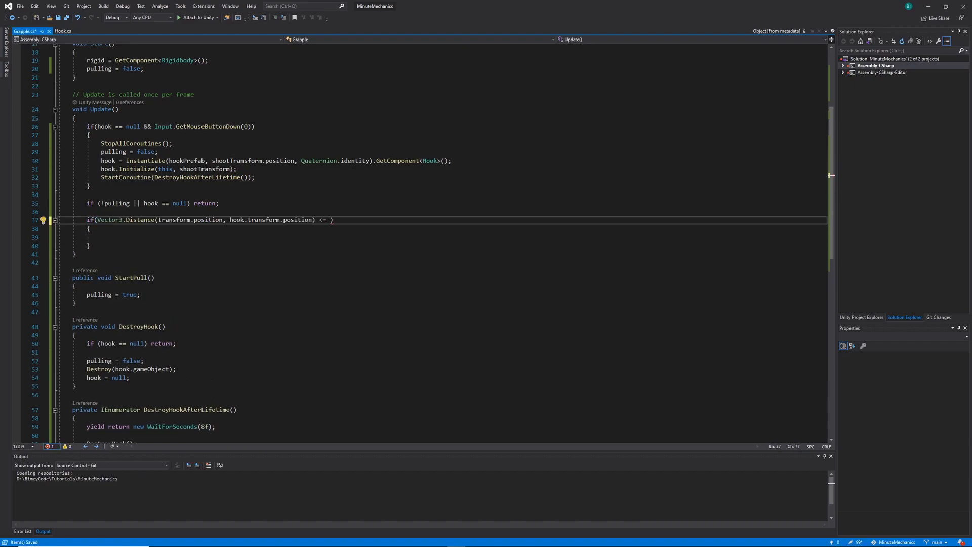
type("stopDistance")
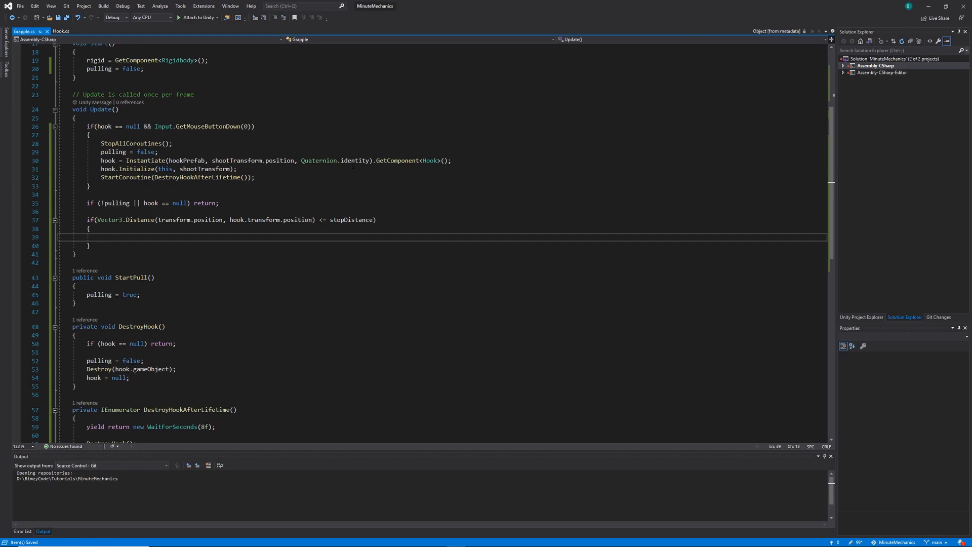
type("DestroyHook();")
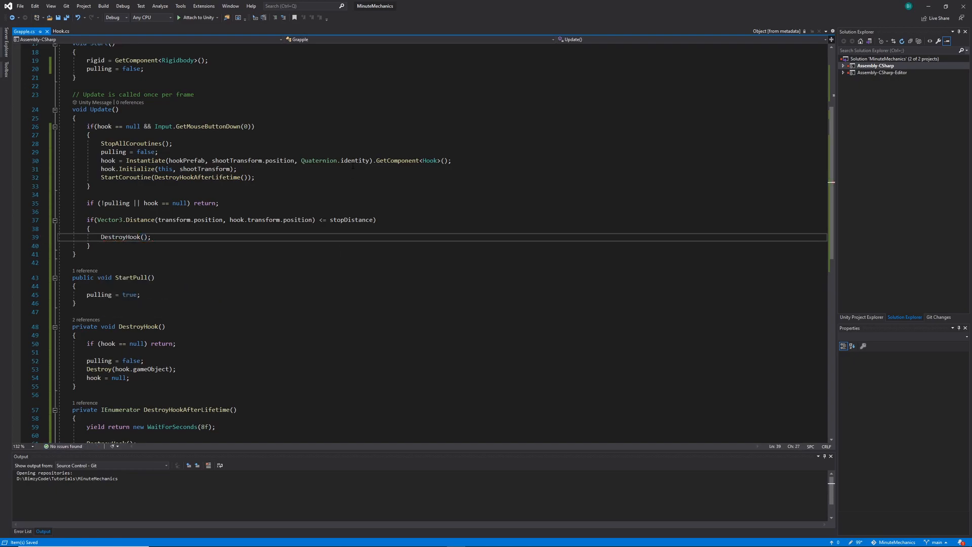
Otherwise pull the rigidbody toward the hook with .normalized * pullSpeed and ForceMode.VelocityChange.
type("else")
type("rigid.AddForce")
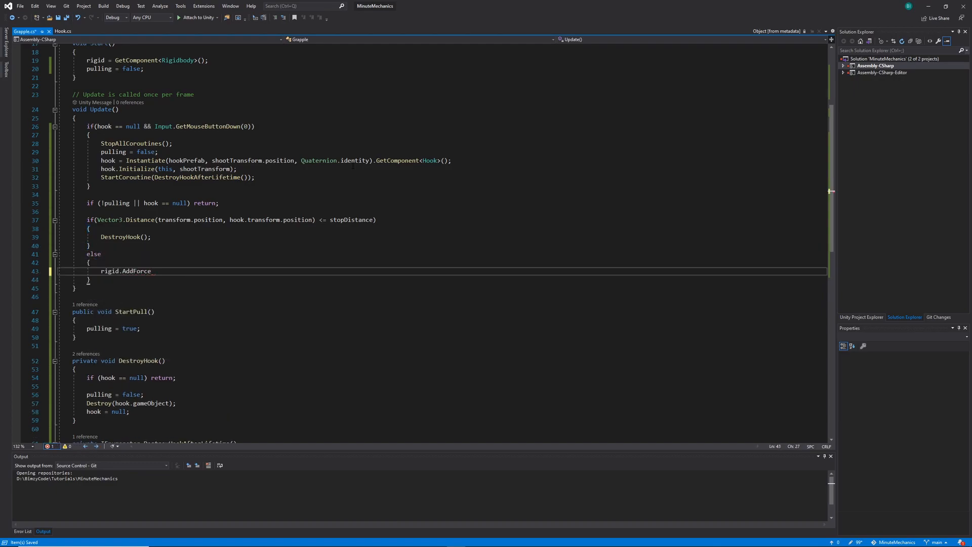
type("((hook.transform.position - transform.position));")
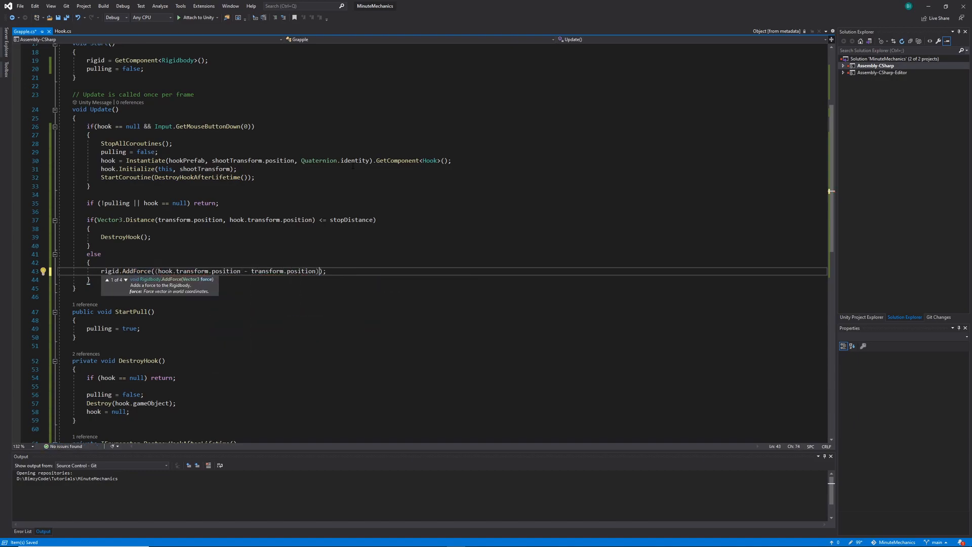
type(".nop")
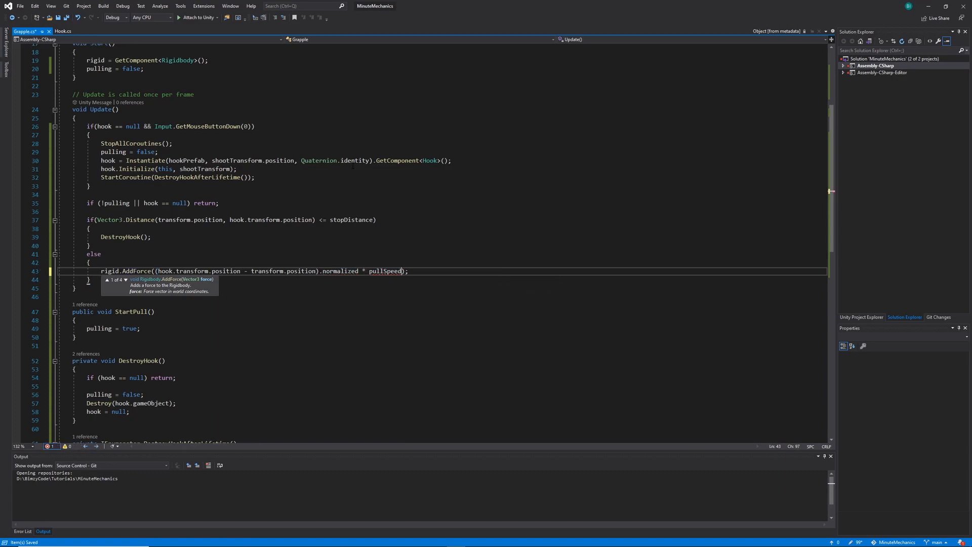
type(",")
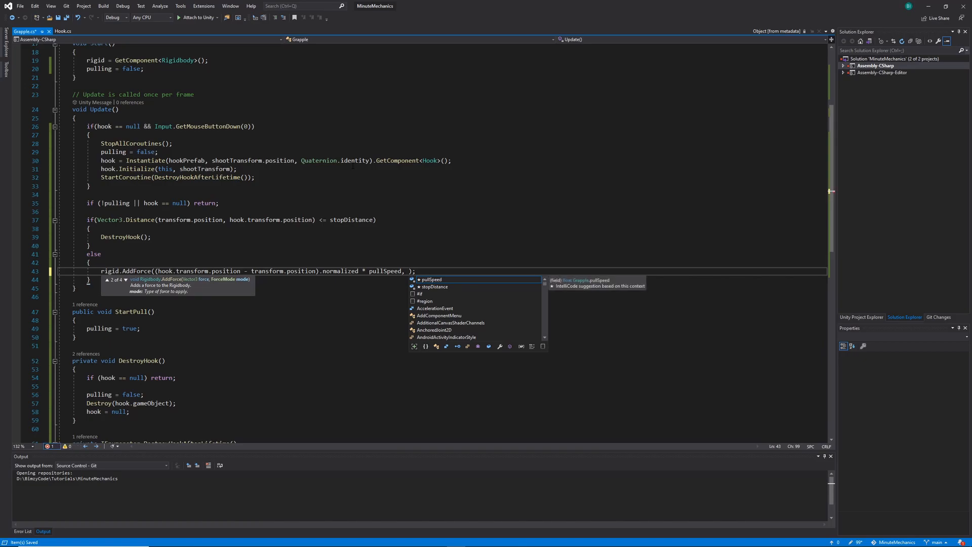
type("Forme")
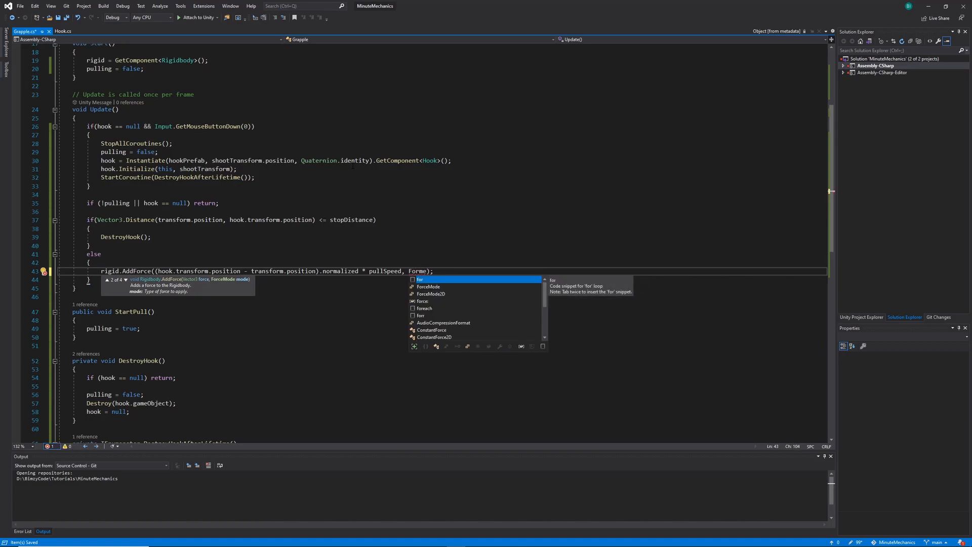
type(".VelocityChang")
left_click(449, 194)
type("else if()")
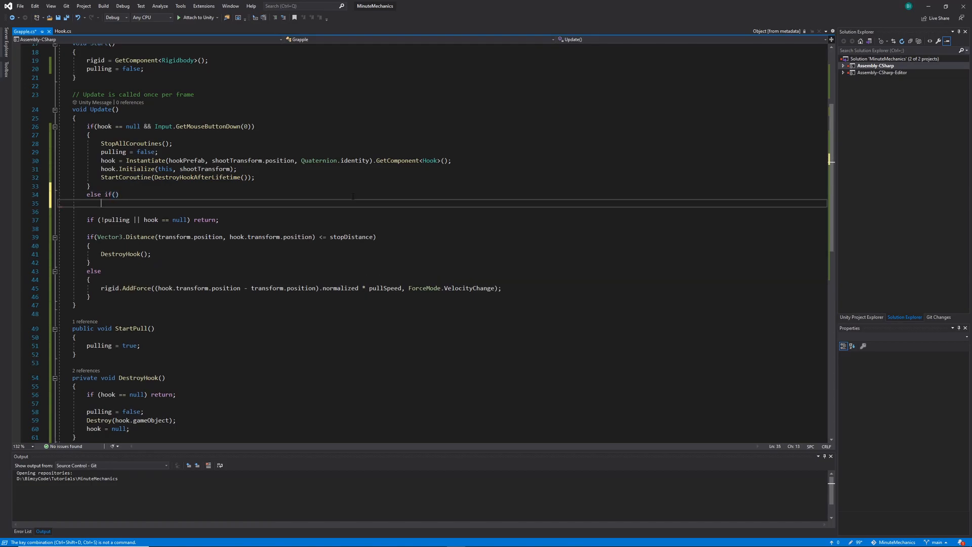
Add an else-if checking hook != null && Input.GetMouseButtonDown(1), then return to Unity.
key("ctrl+s")
type("{")
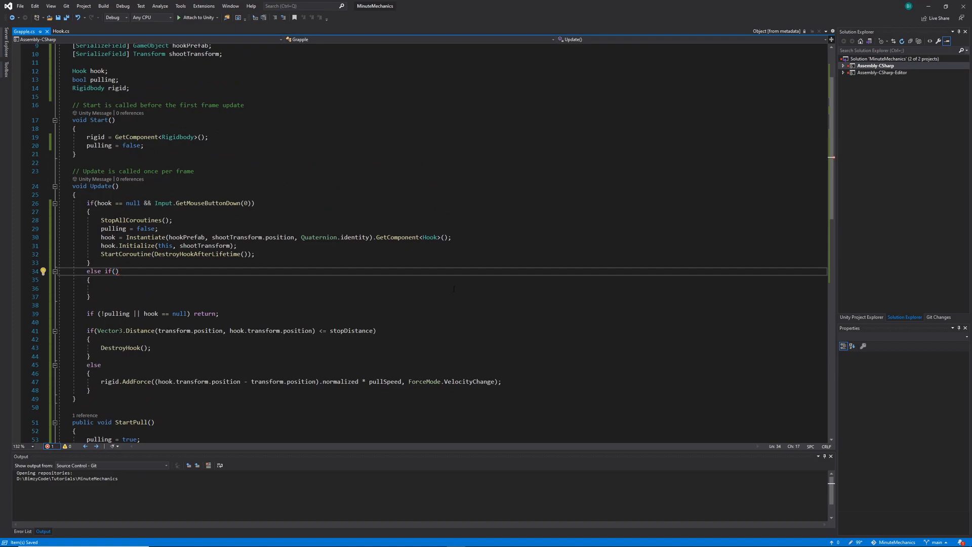
type("hook")
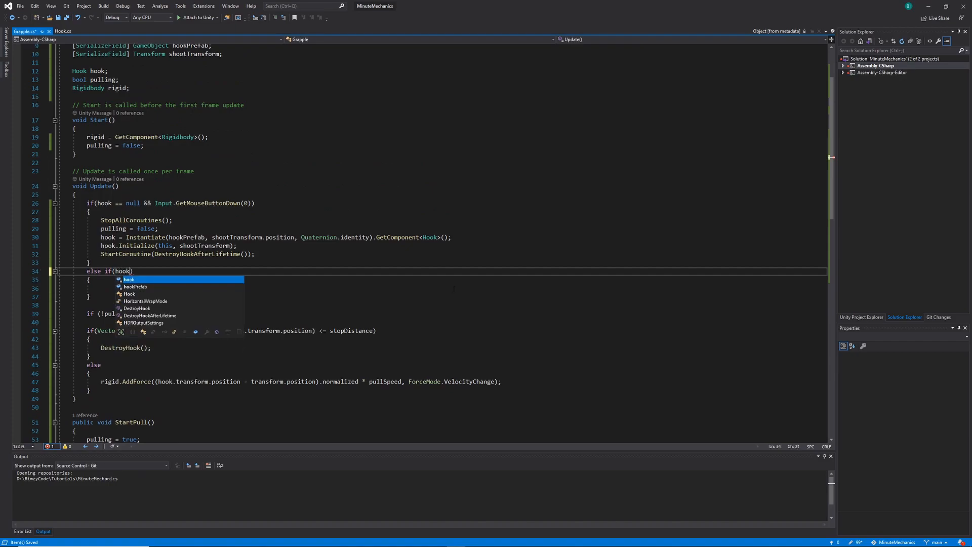
type("!= null && Input.")
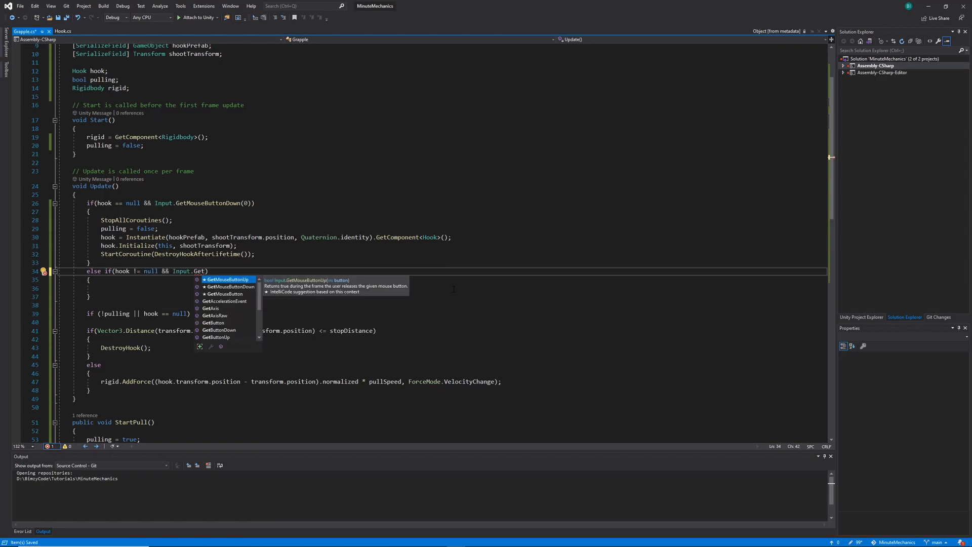
type("GetMouseButtonDown(1)")
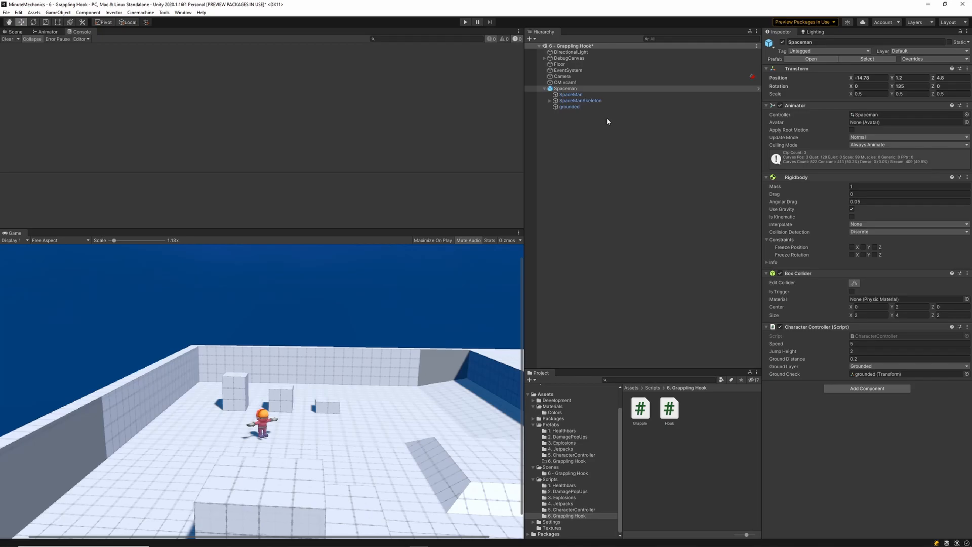
Attach the Grapple script to Spaceman, showing pull speed 0.5 and stop distance 4.
left_click(559, 63)
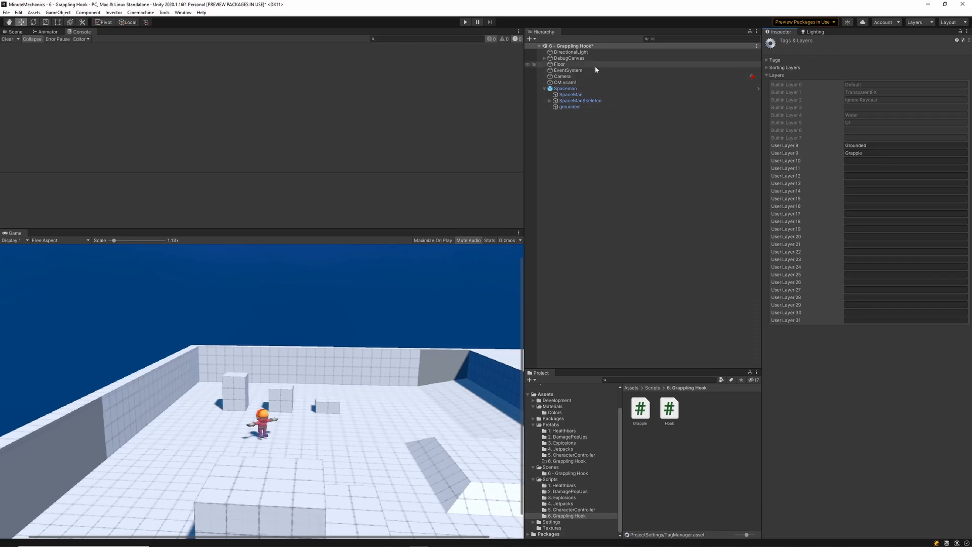
left_click(559, 64)
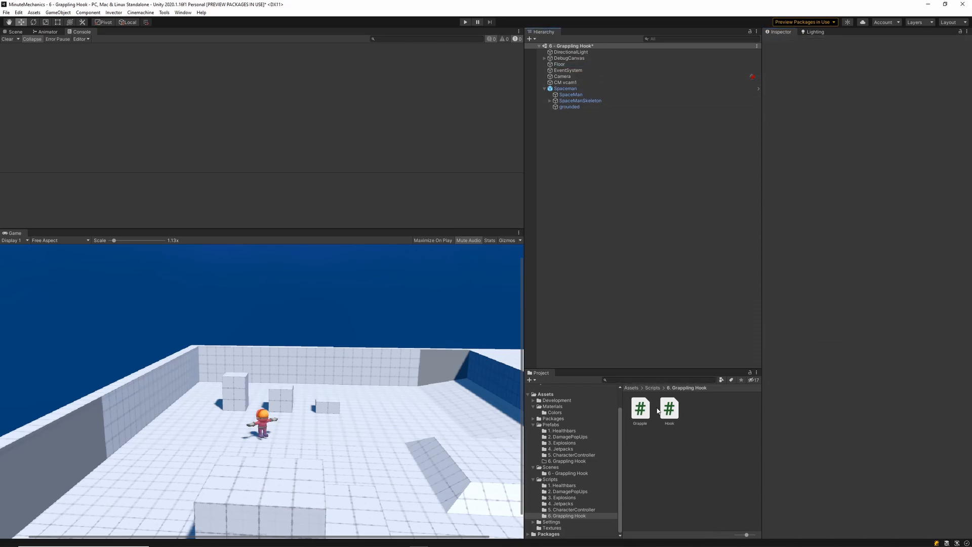
left_click(565, 88)
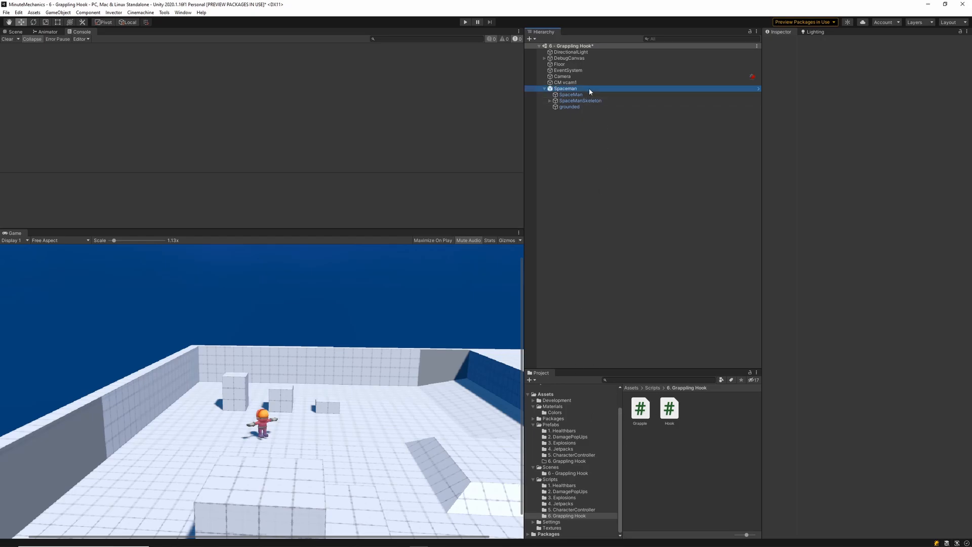
left_click(565, 88)
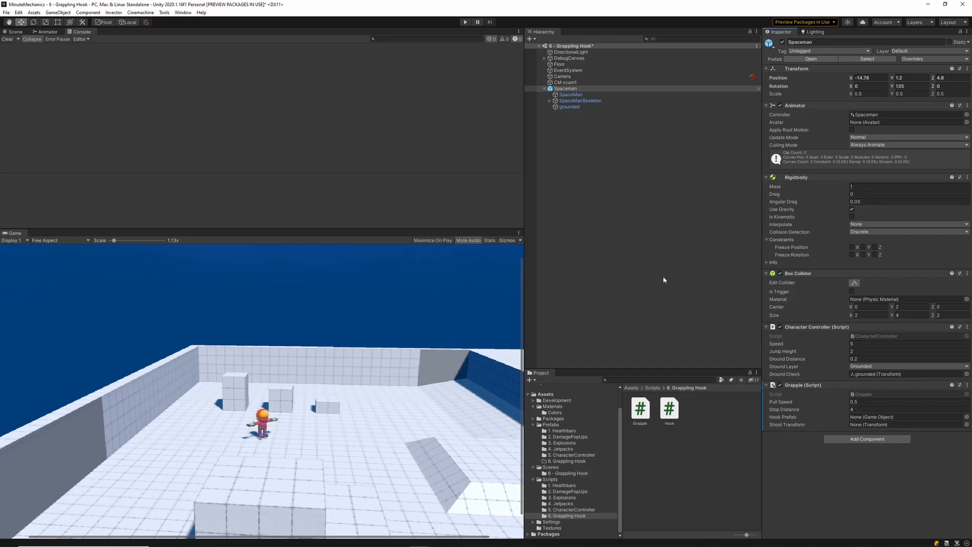
right_click(643, 186)
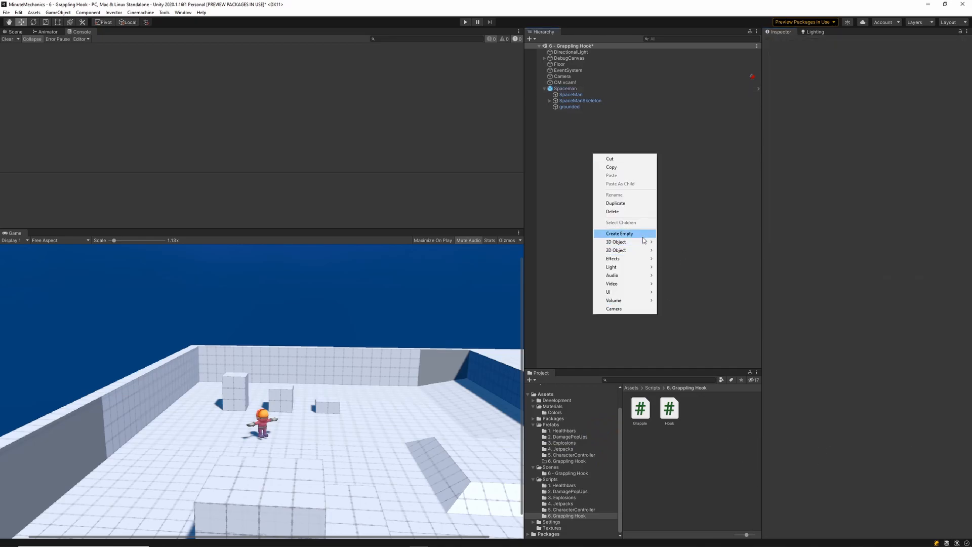
mouse_move(616, 241)
type("rig")
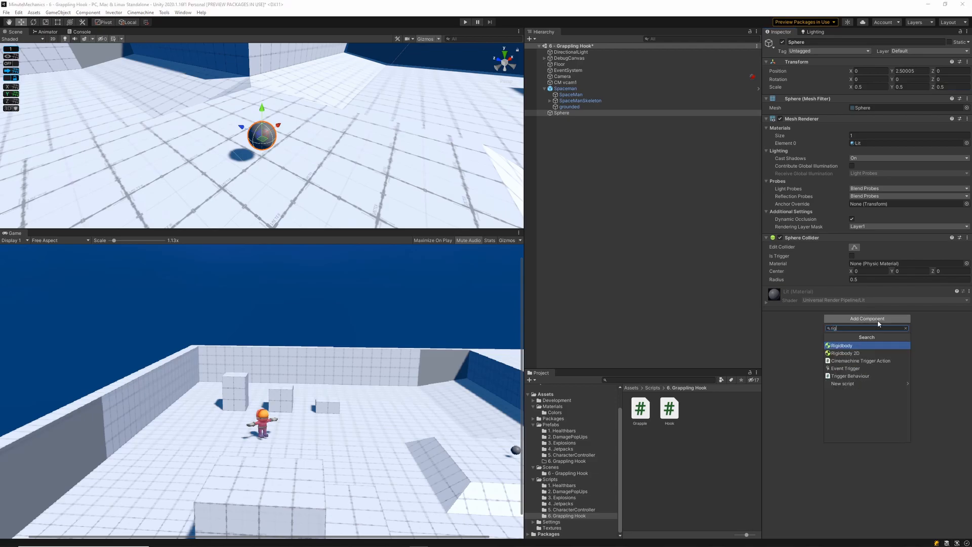
Add a Rigidbody to the hook sphere and continue down its Inspector components.
left_click(840, 345)
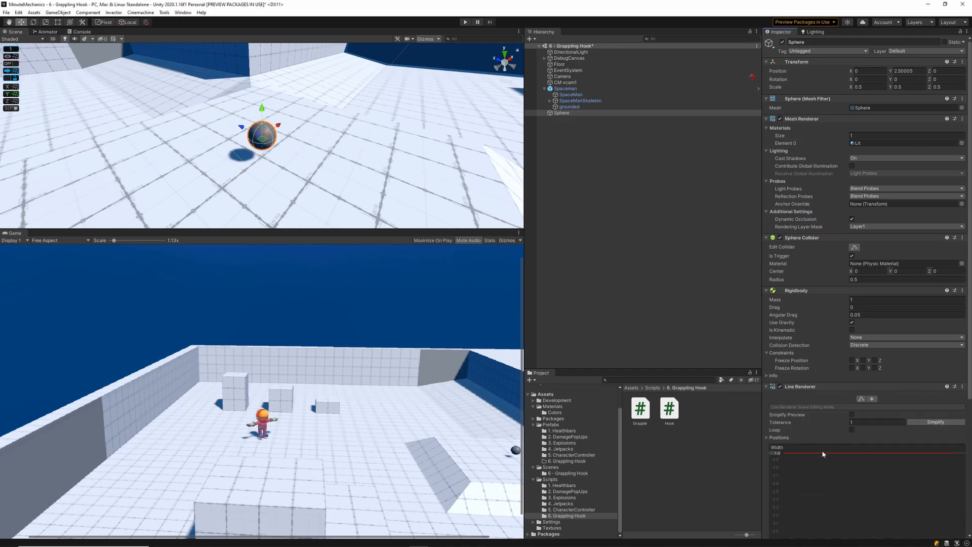
scroll("down", 3)
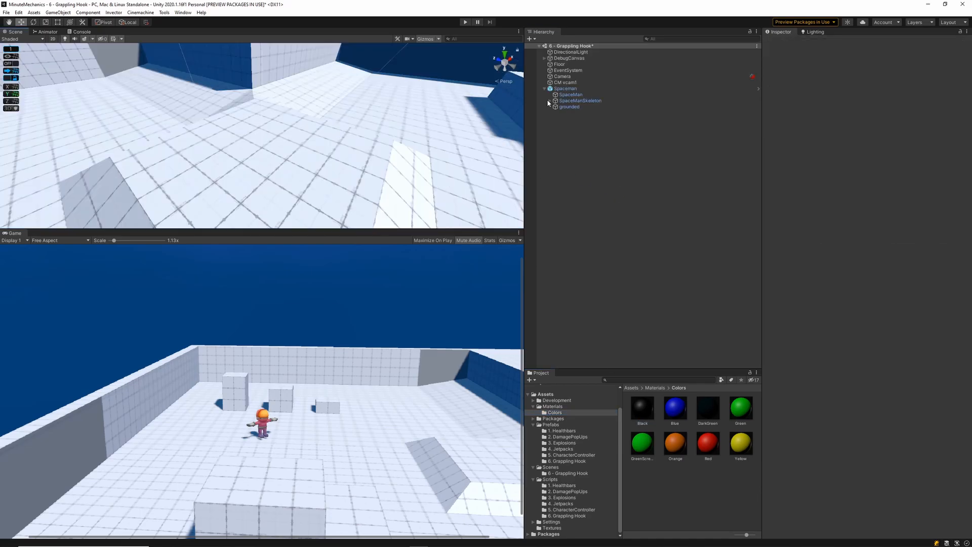
Link the Hook prefab and the new shootTransform hand point into Spaceman's Grapple component.
left_click(565, 88)
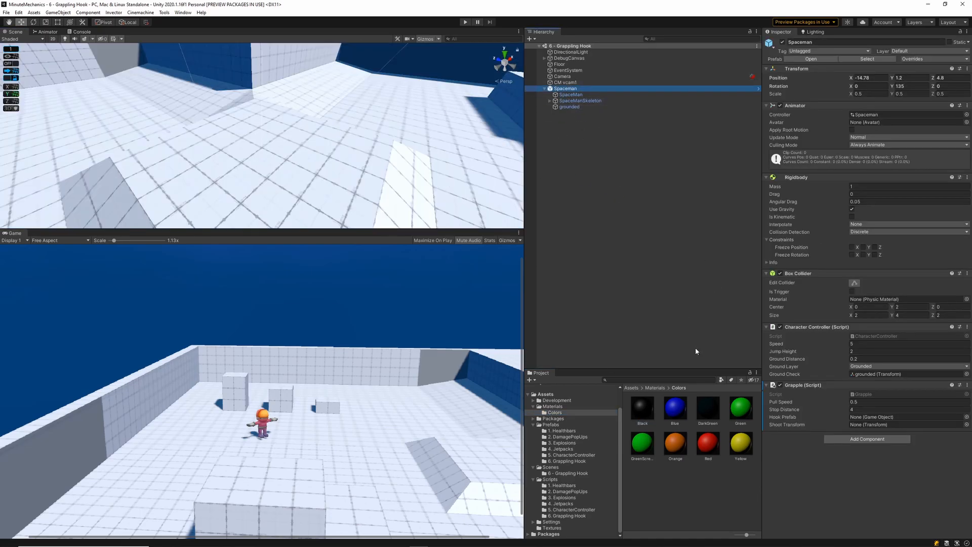
left_click(567, 461)
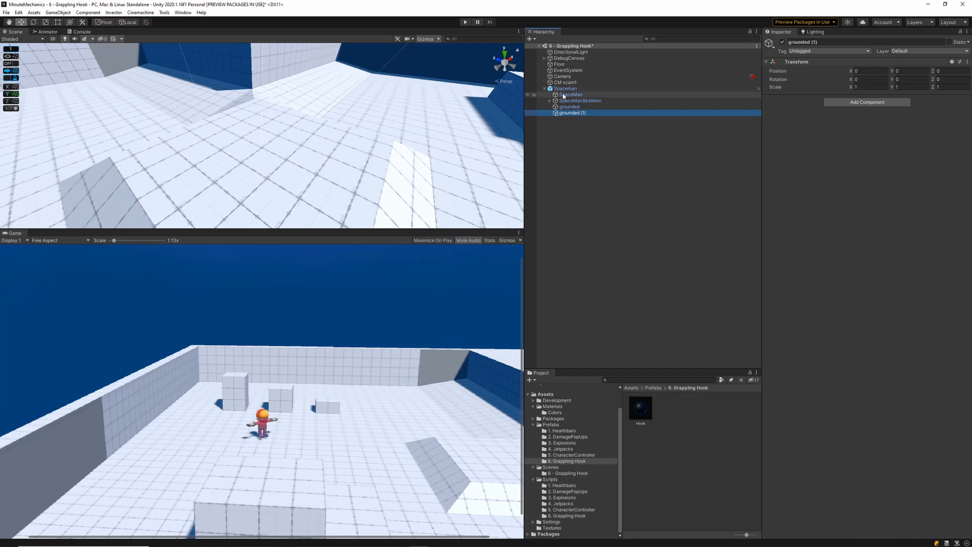
left_click(565, 88)
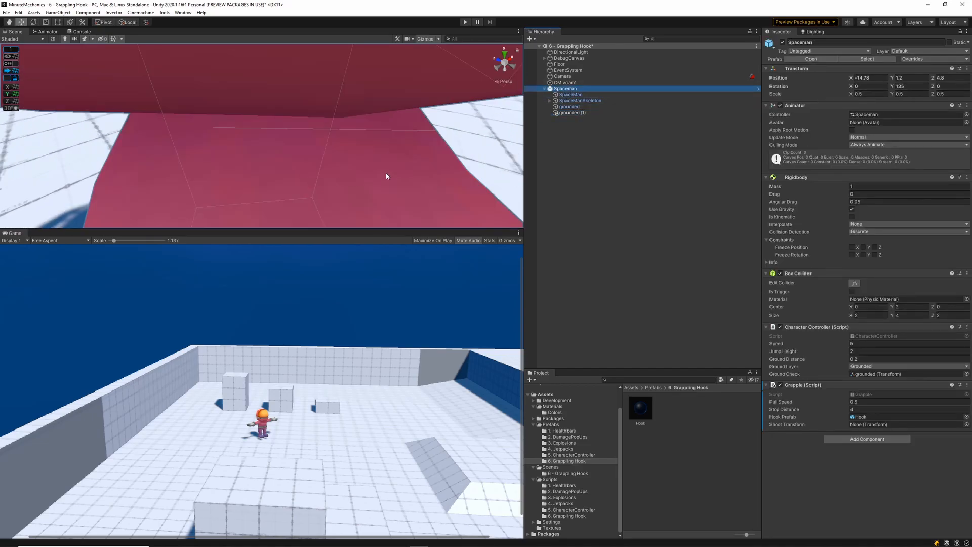
left_click(571, 112)
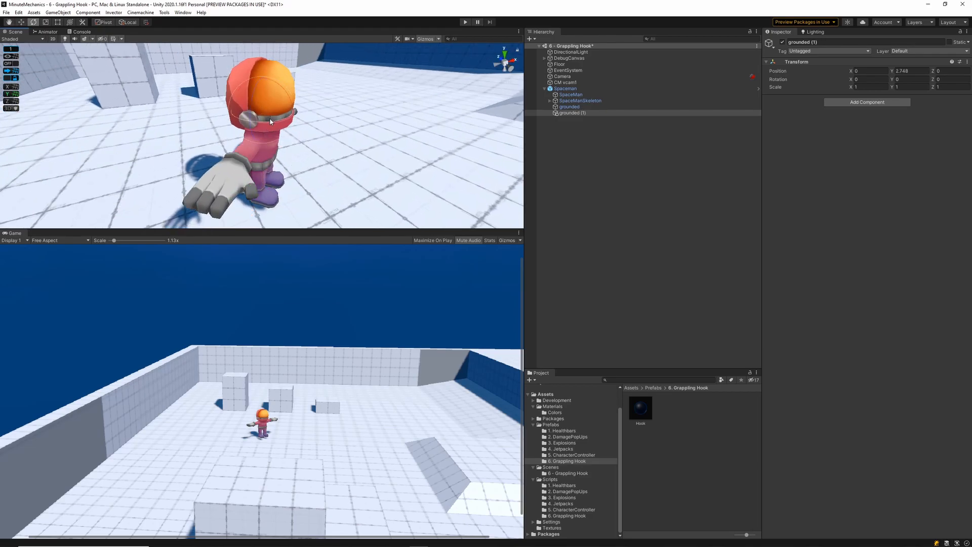
left_click(570, 112)
type("shootTransform")
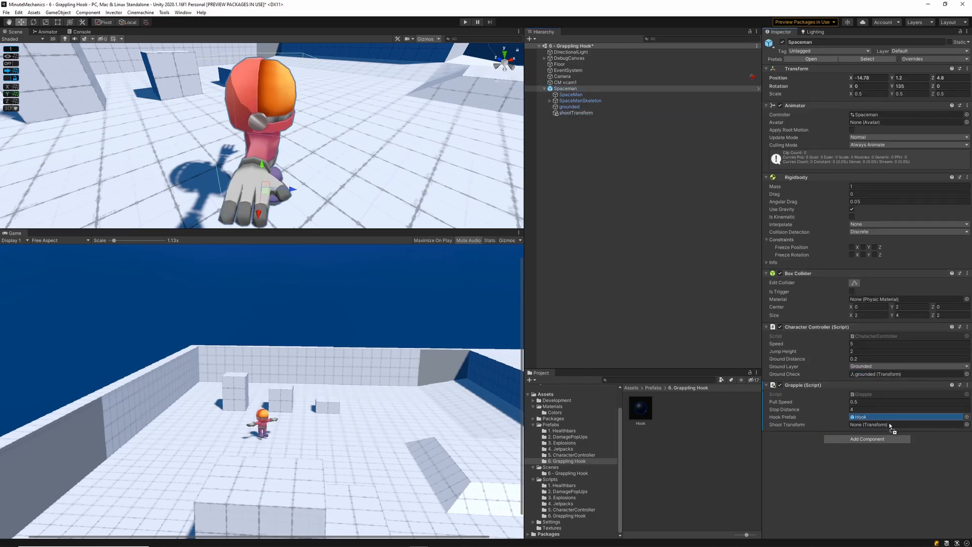
left_click(905, 425)
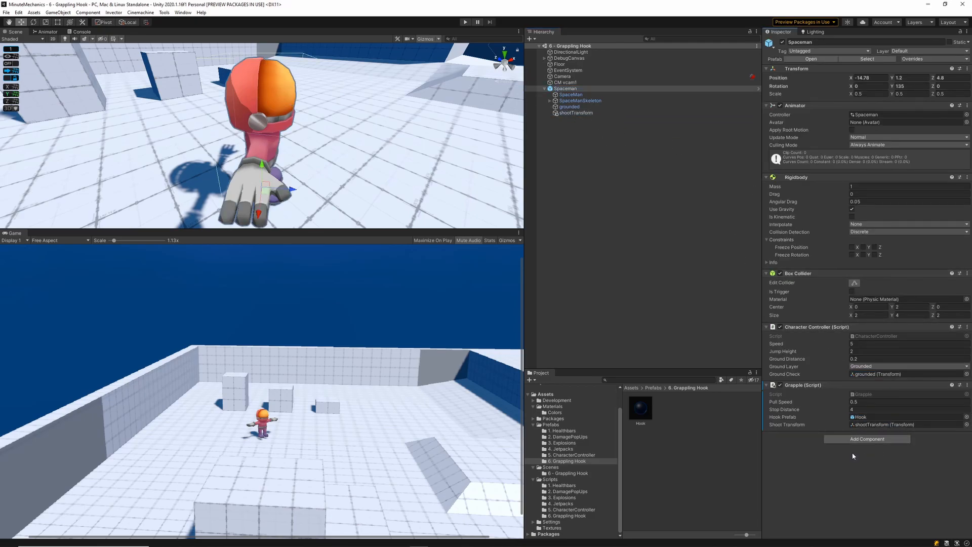
Freeze Spaceman's Rigidbody rotation on X, Y and Z and test-run the scene.
left_click(465, 22)
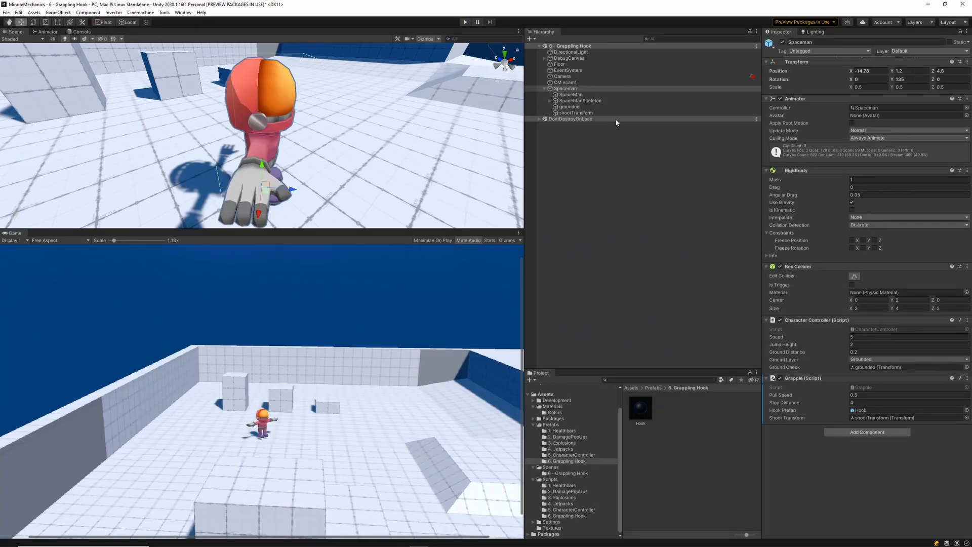
left_click(565, 88)
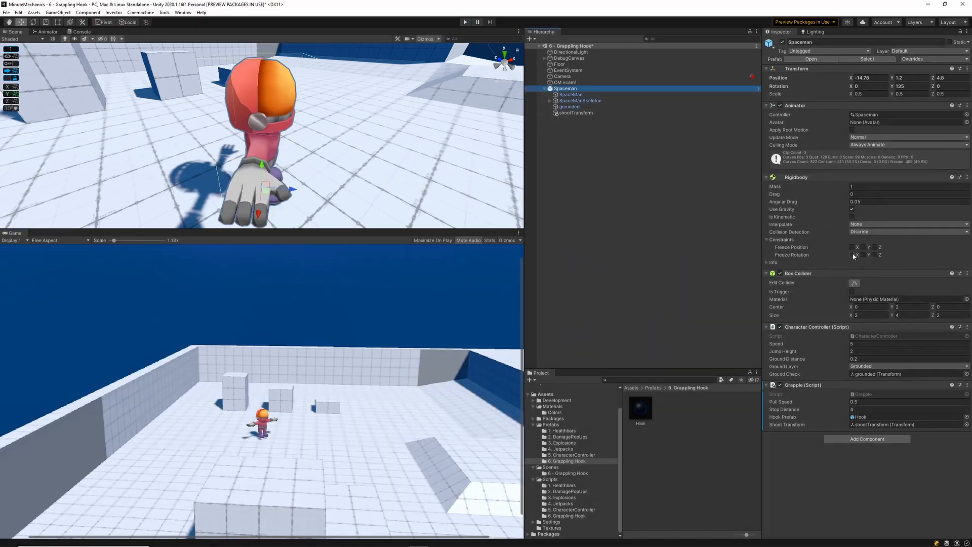
left_click(852, 255)
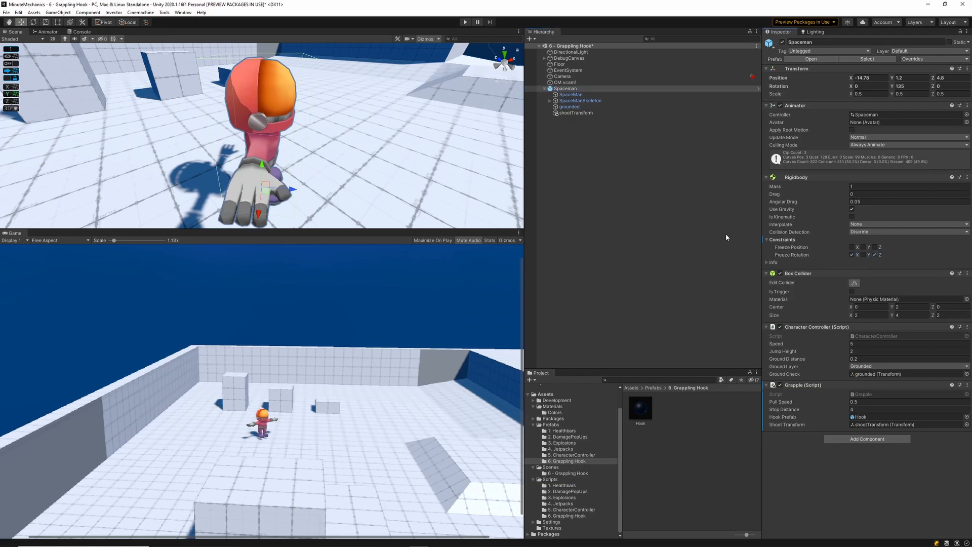
left_click(465, 21)
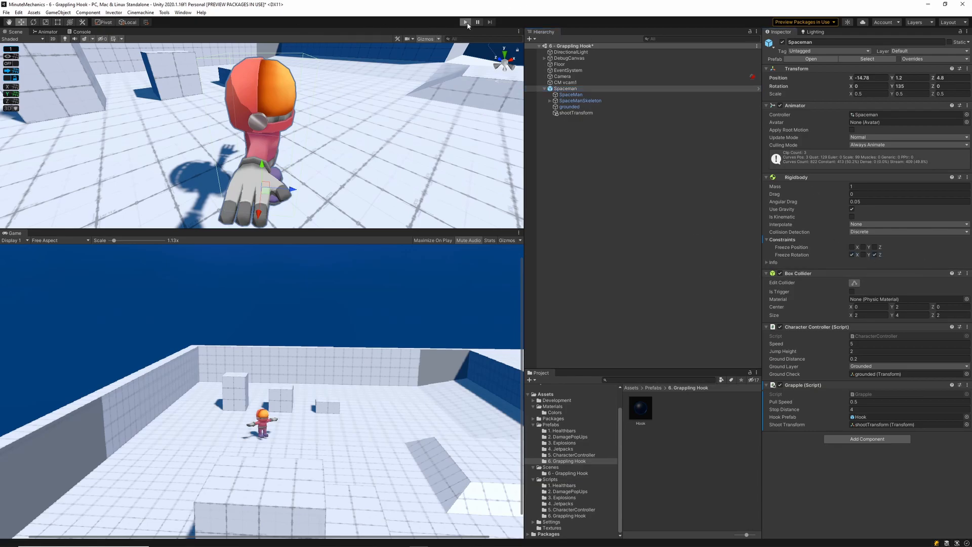